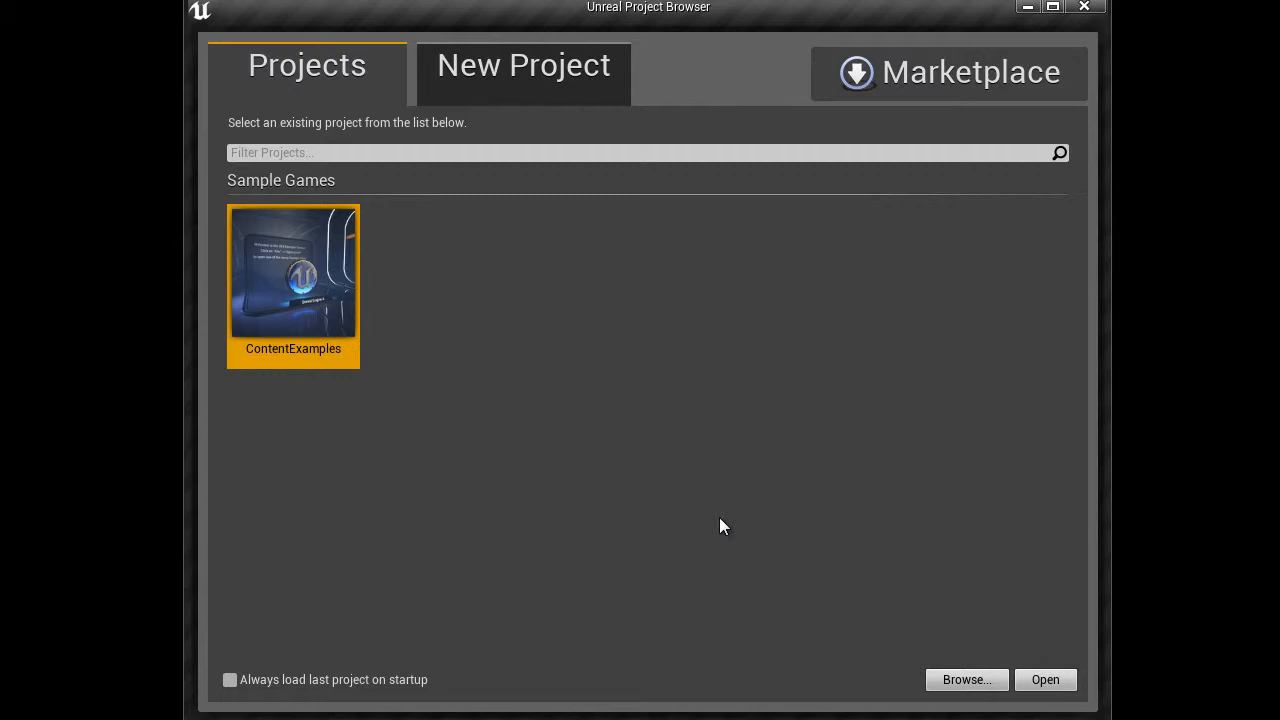
pyautogui.moveTo(318, 290)
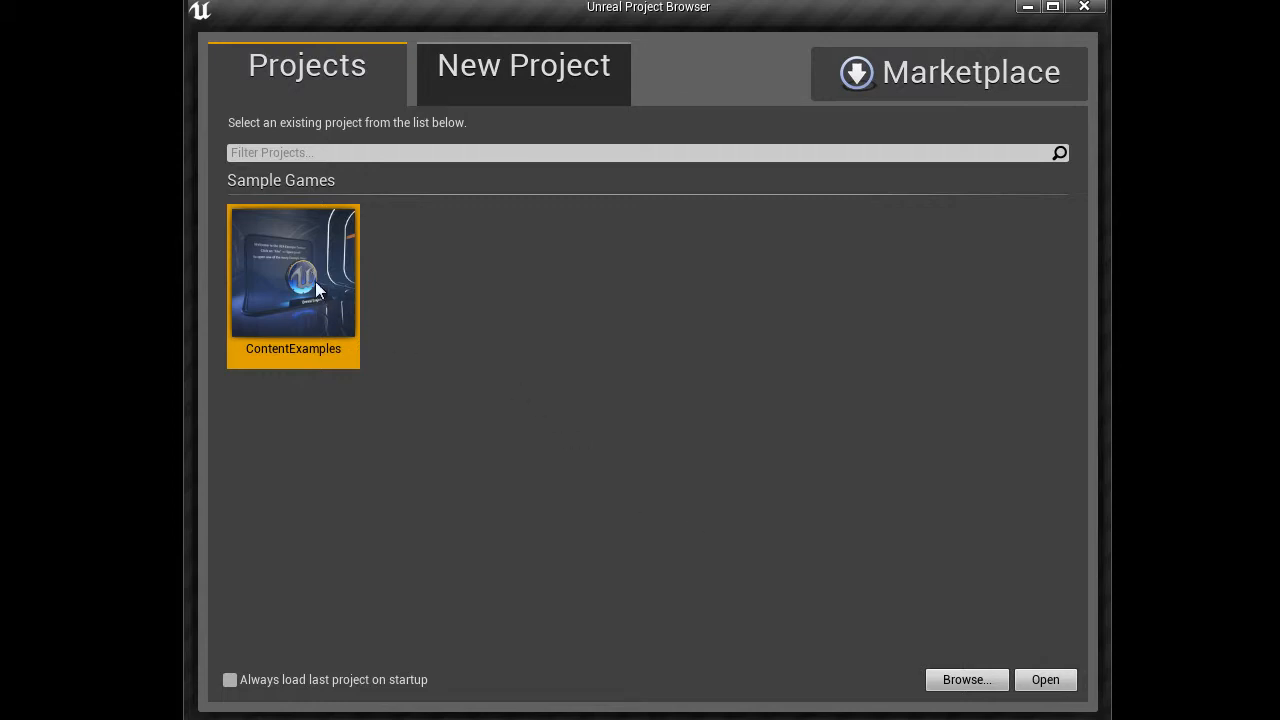
pyautogui.moveTo(550, 304)
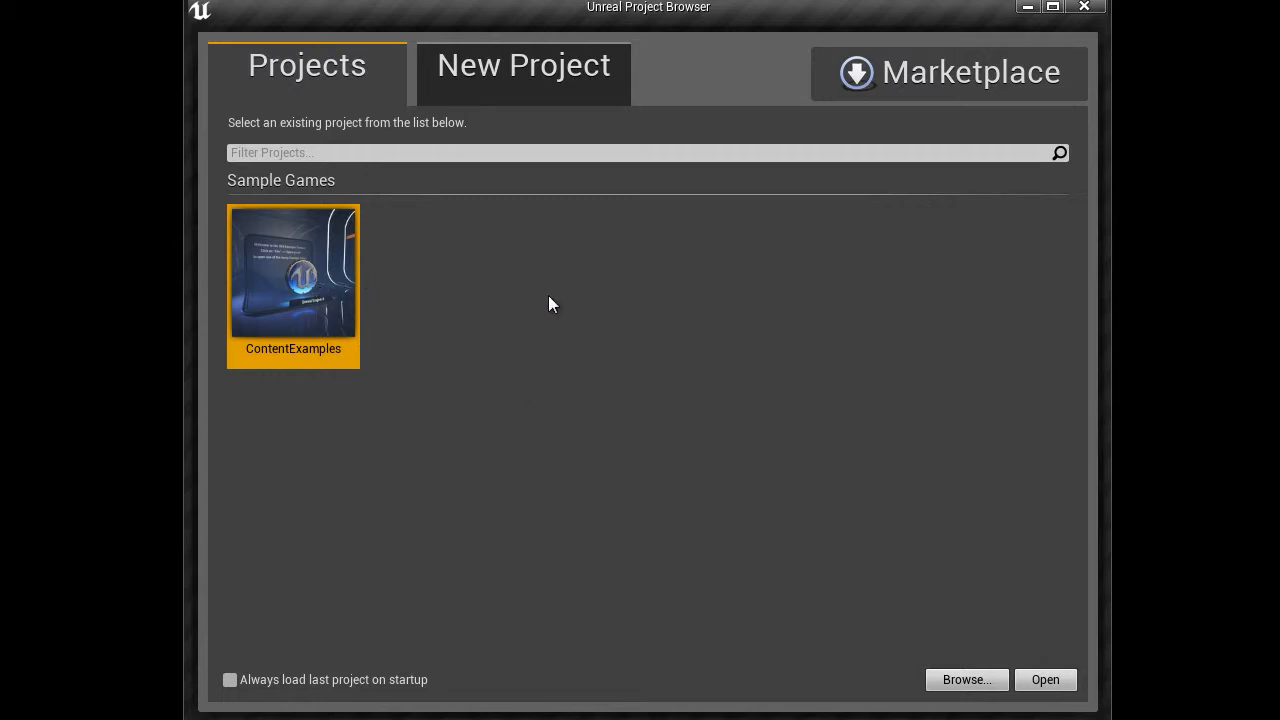
pyautogui.moveTo(1065, 660)
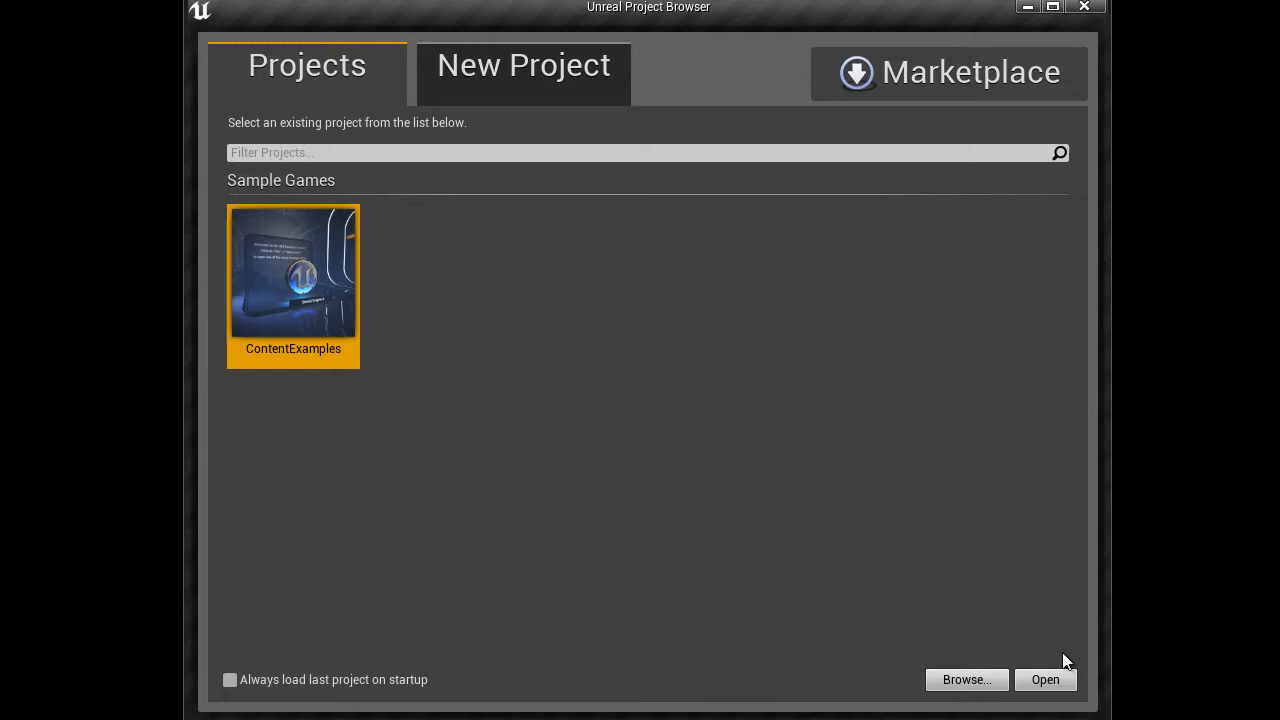
# Step: Launch the ContentExamples project from the Project Browser
pyautogui.click(1044, 679)
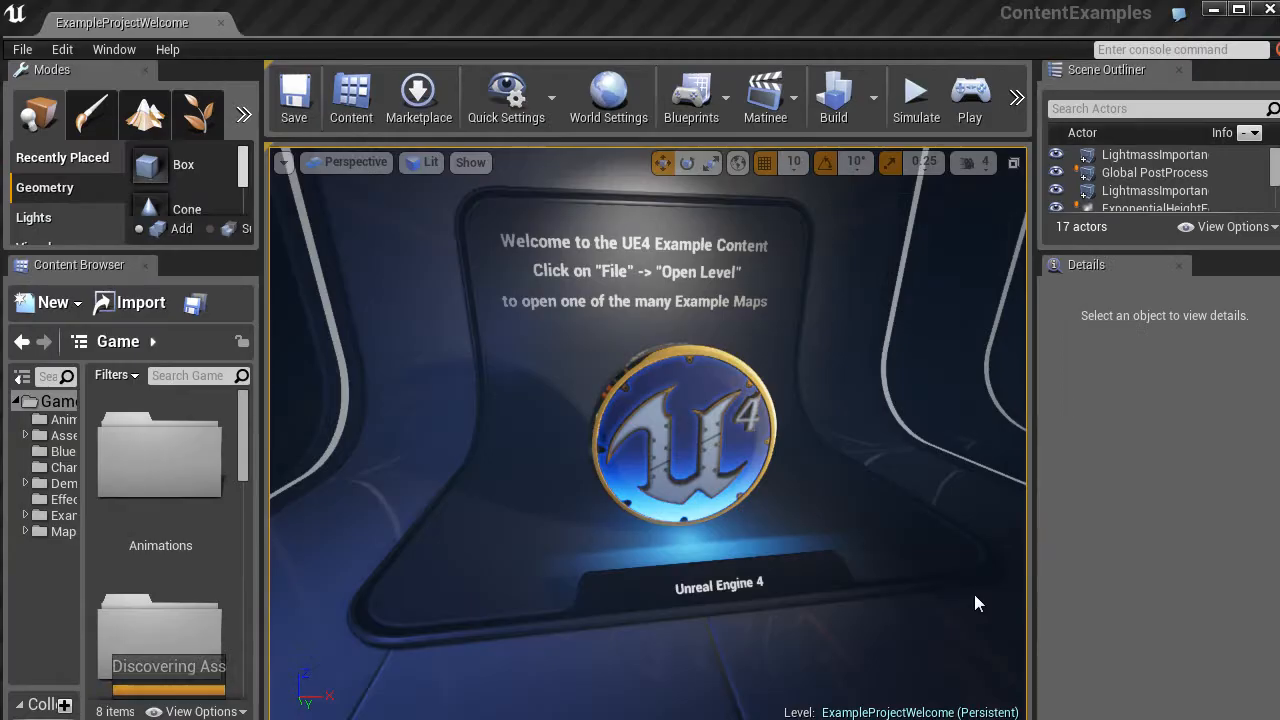
pyautogui.moveTo(795, 493)
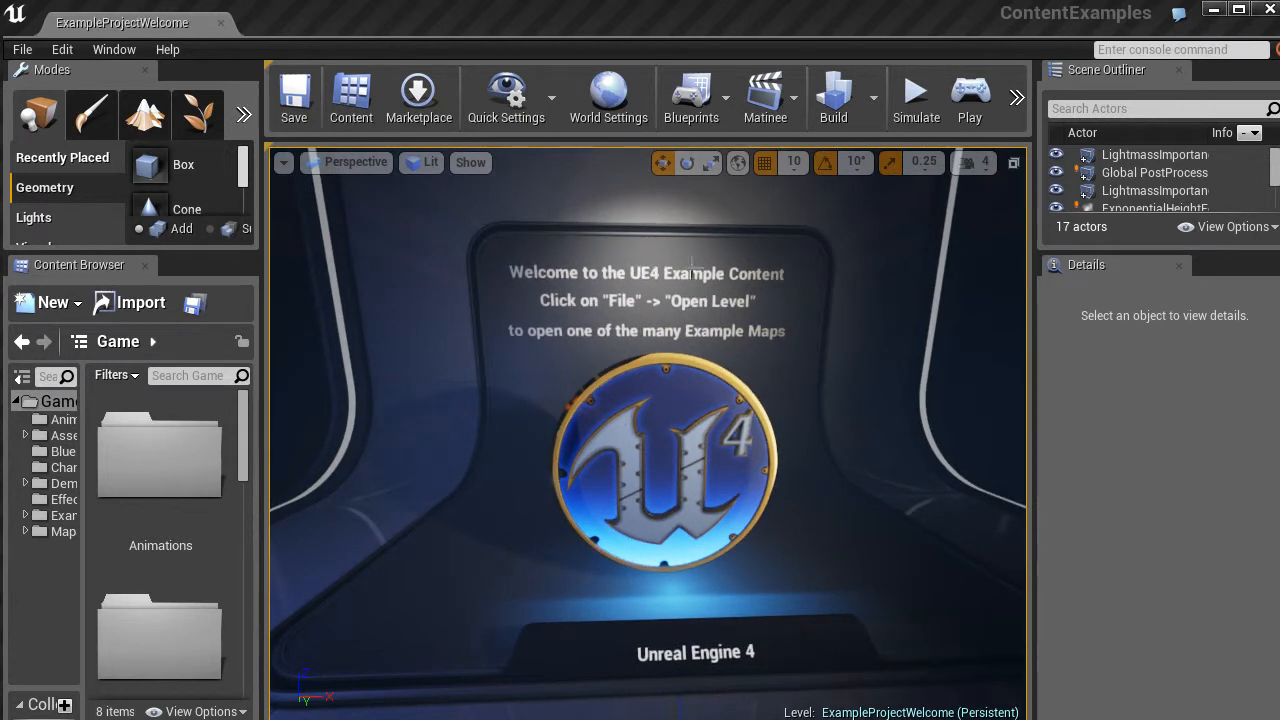
pyautogui.moveTo(849, 414)
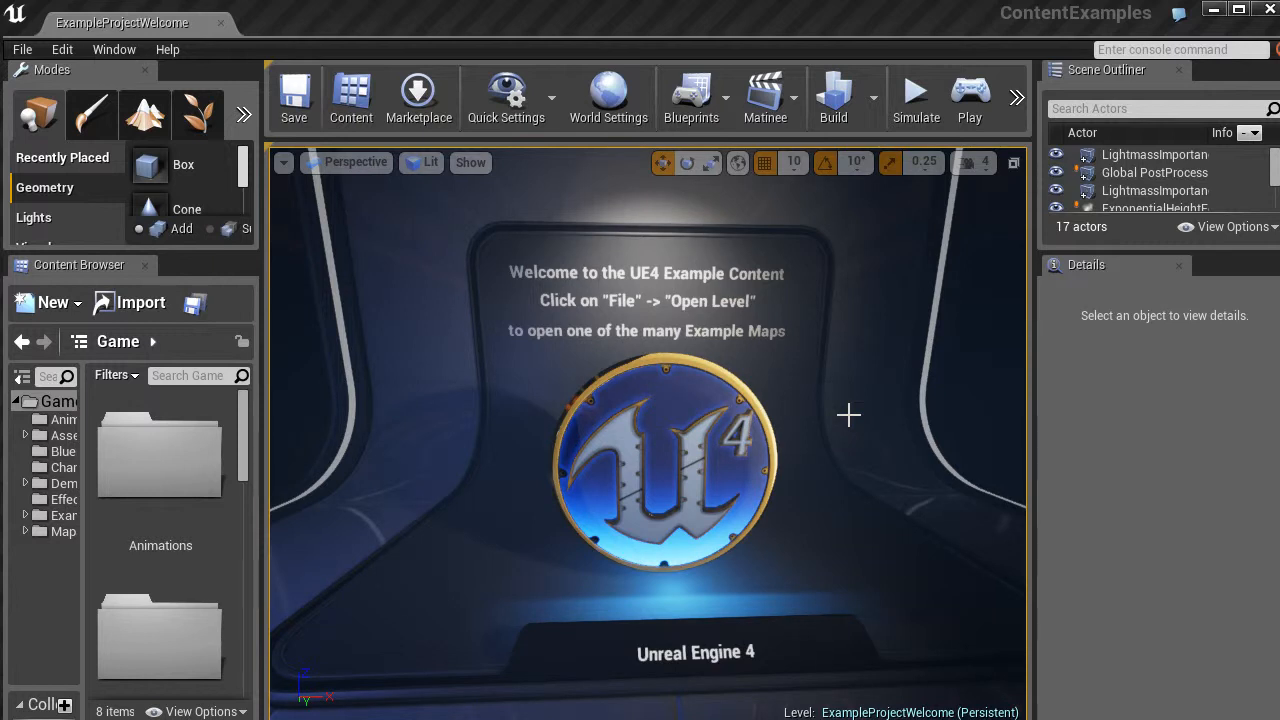
pyautogui.moveTo(862, 429)
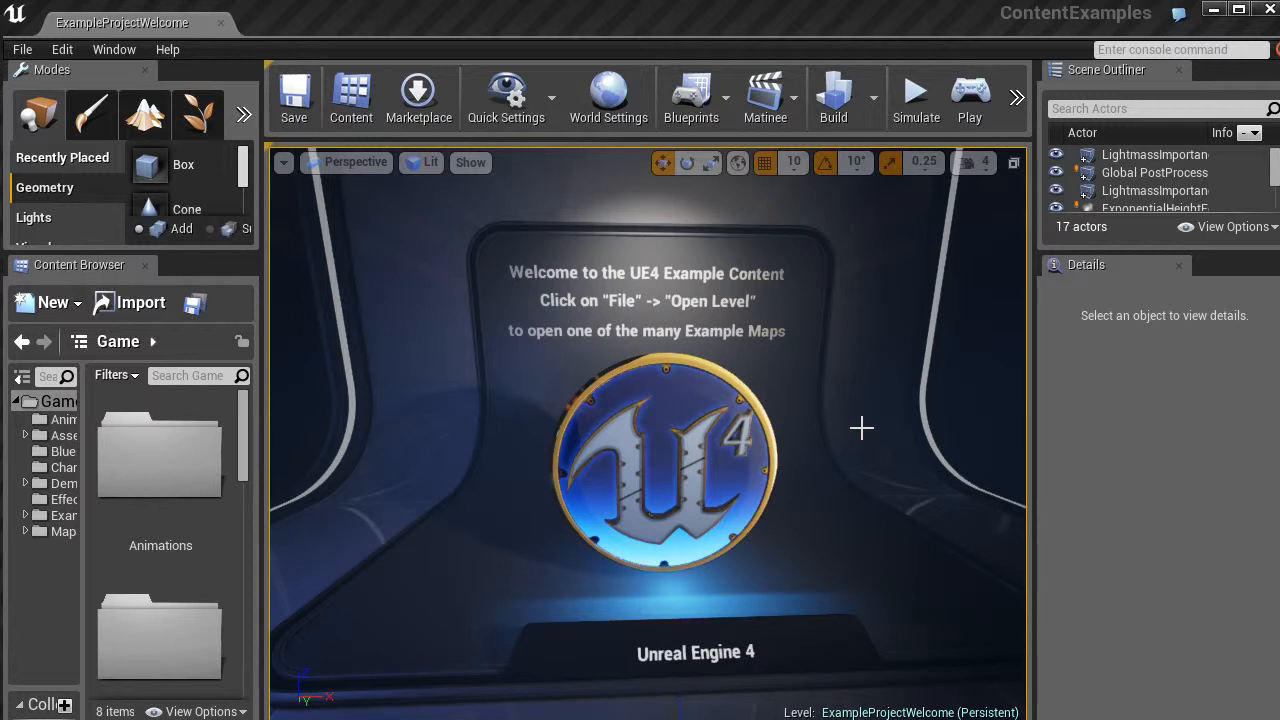
pyautogui.moveTo(717, 393)
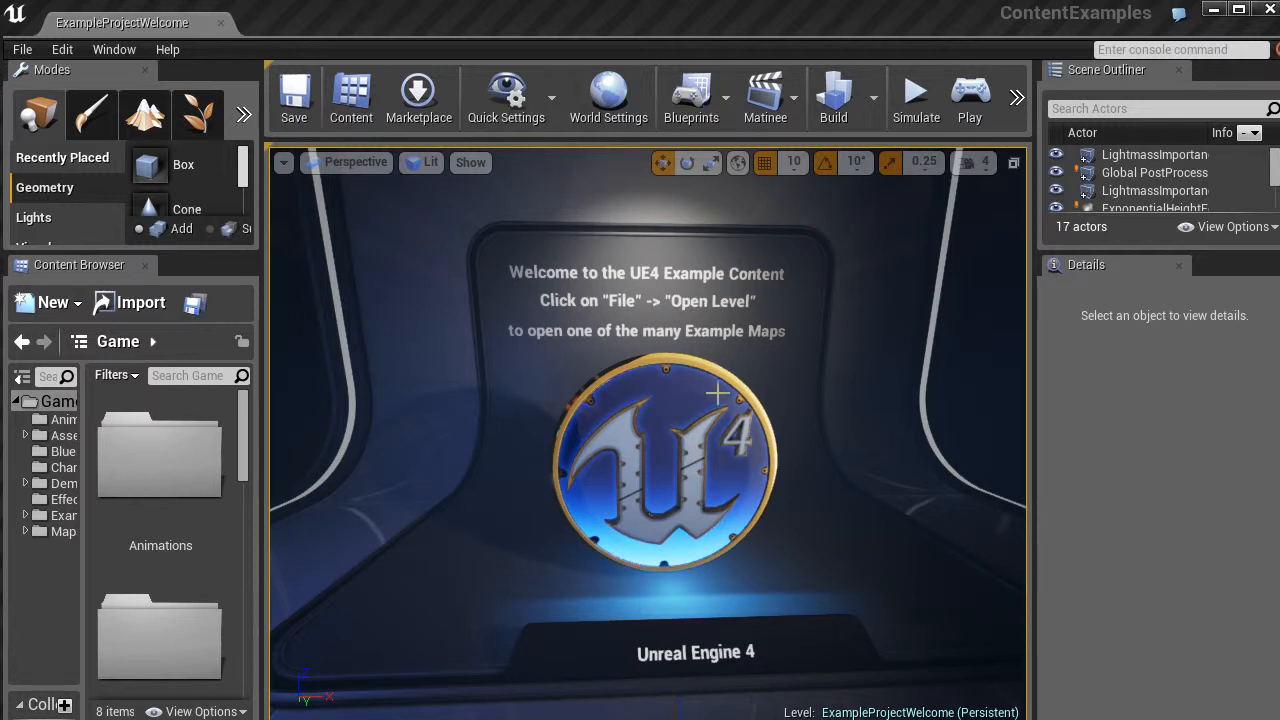
pyautogui.moveTo(852, 383)
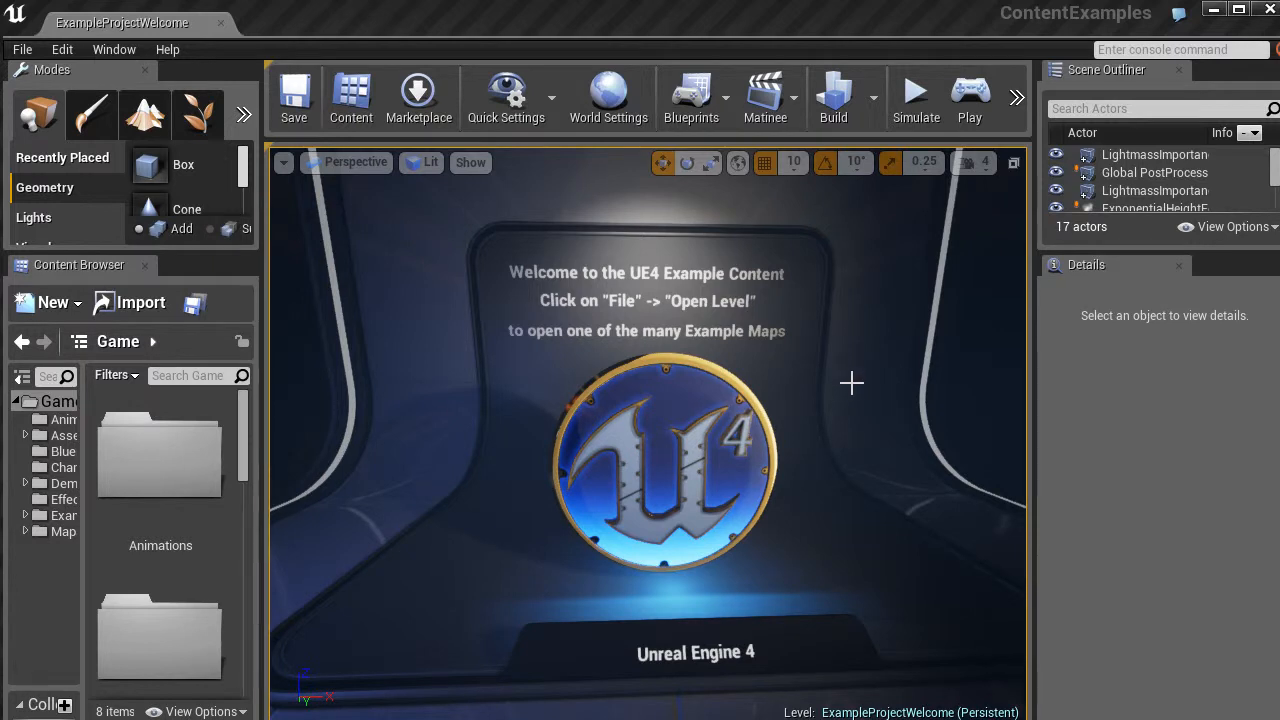
pyautogui.moveTo(22, 49)
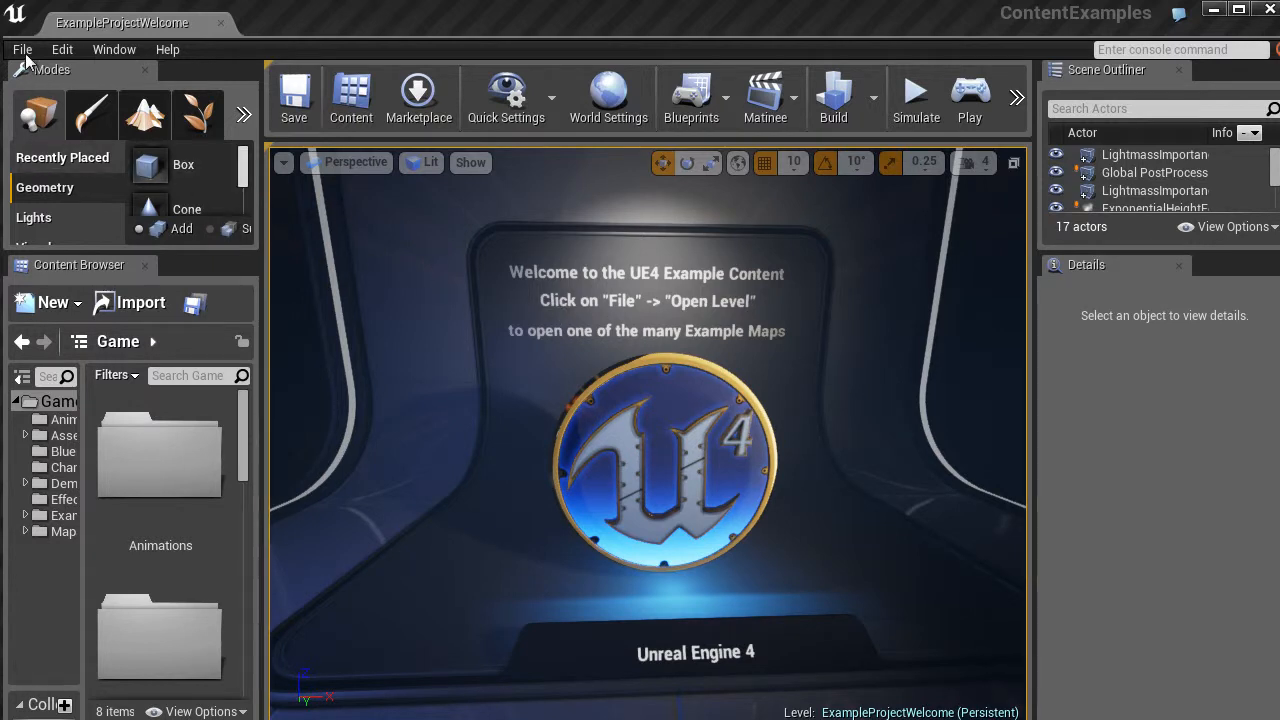
# Step: Browse the Maps folder's .umap files via Open Level and pick Animation.umap
pyautogui.click(22, 49)
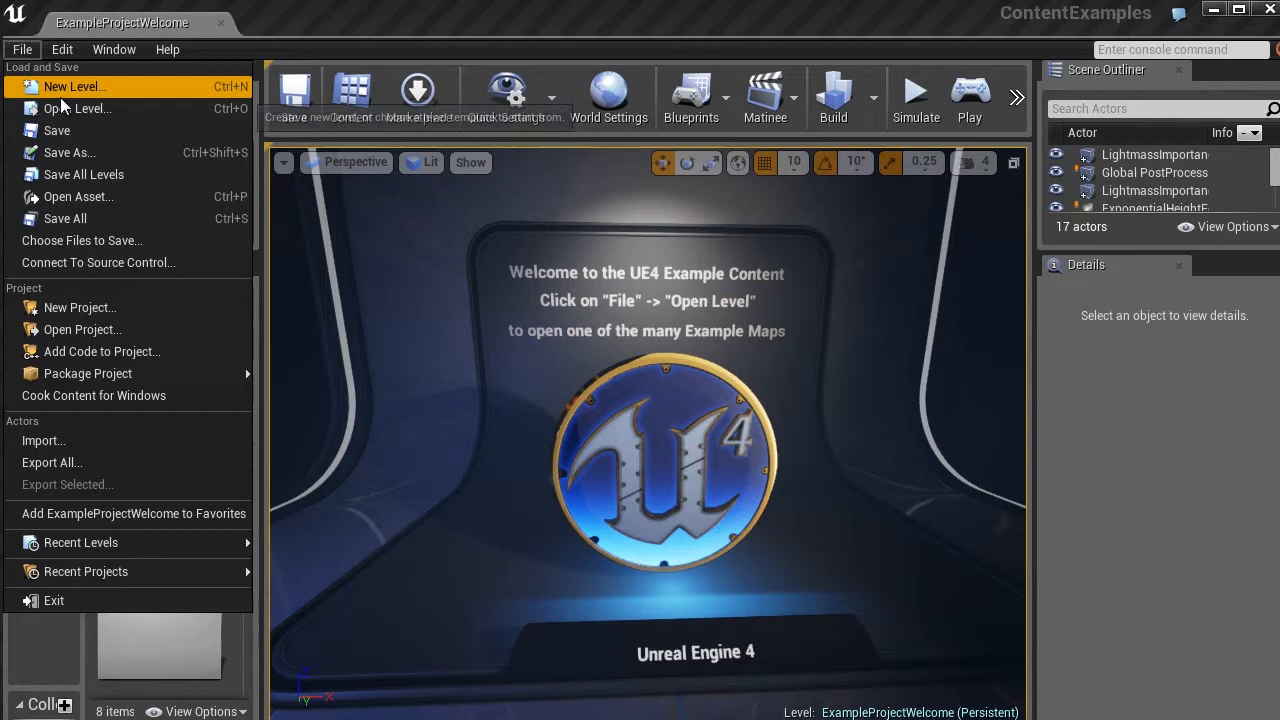
pyautogui.click(77, 108)
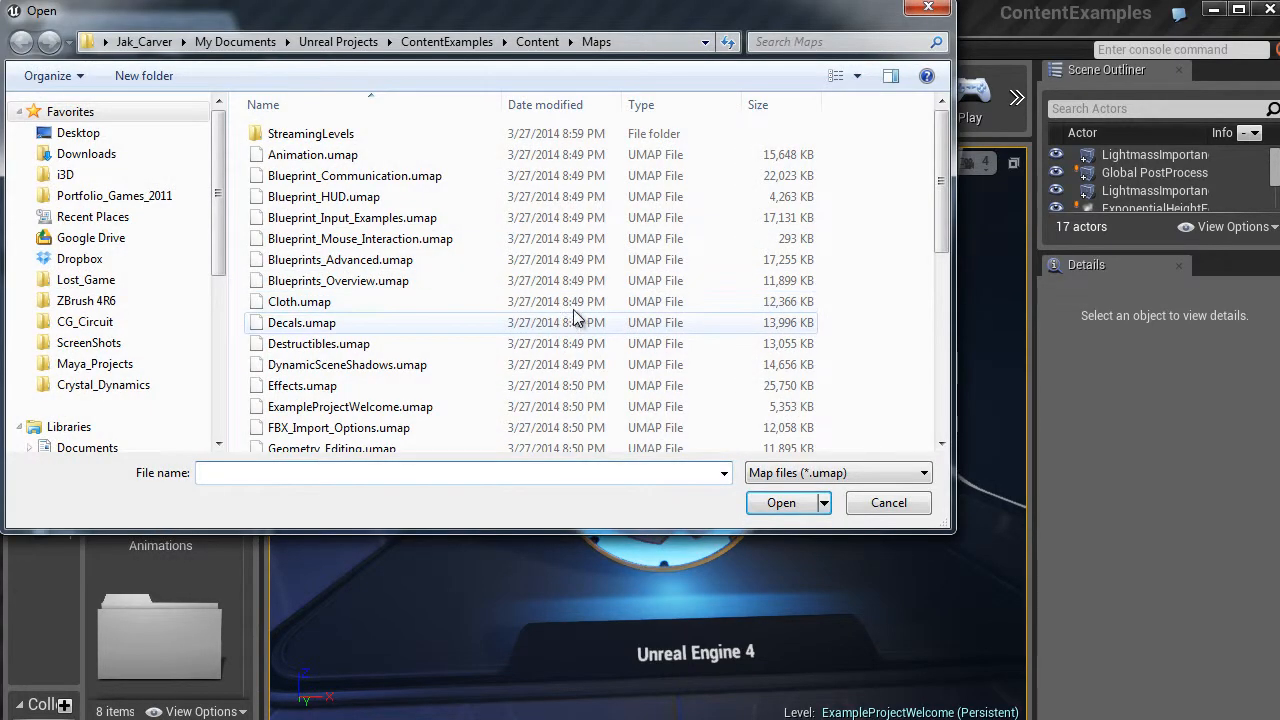
pyautogui.moveTo(390, 343)
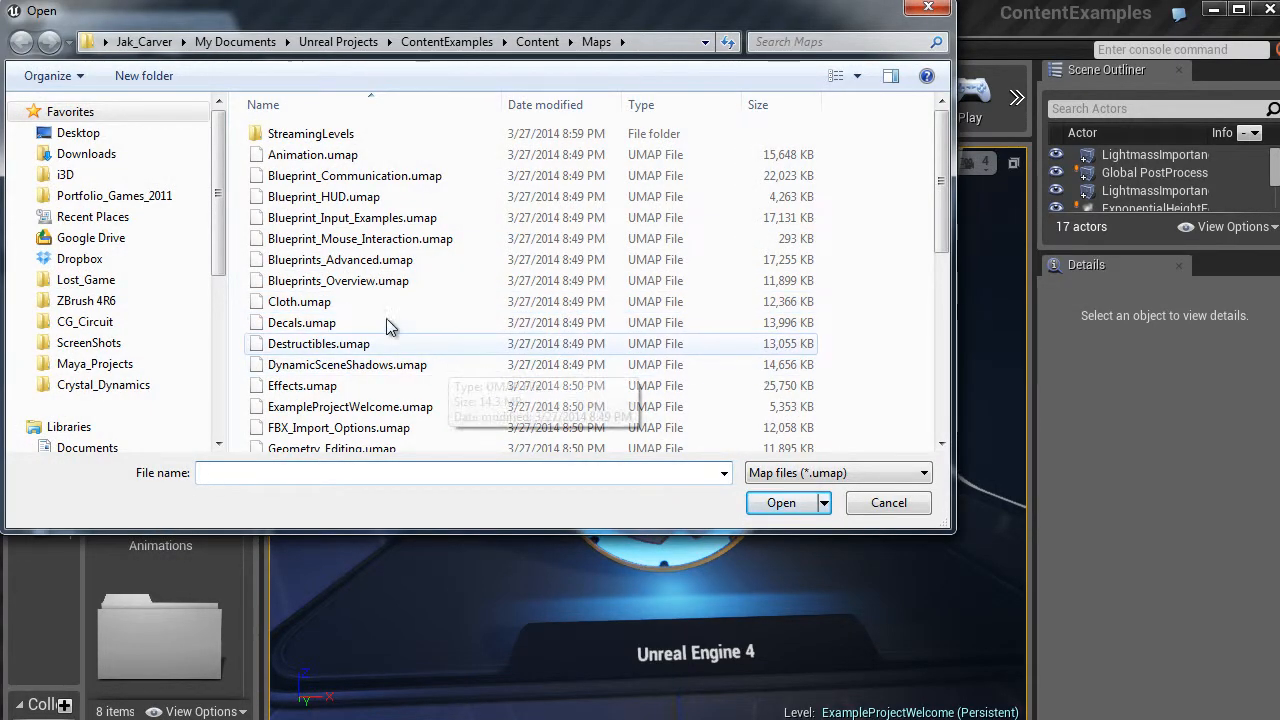
pyautogui.scroll(-3)
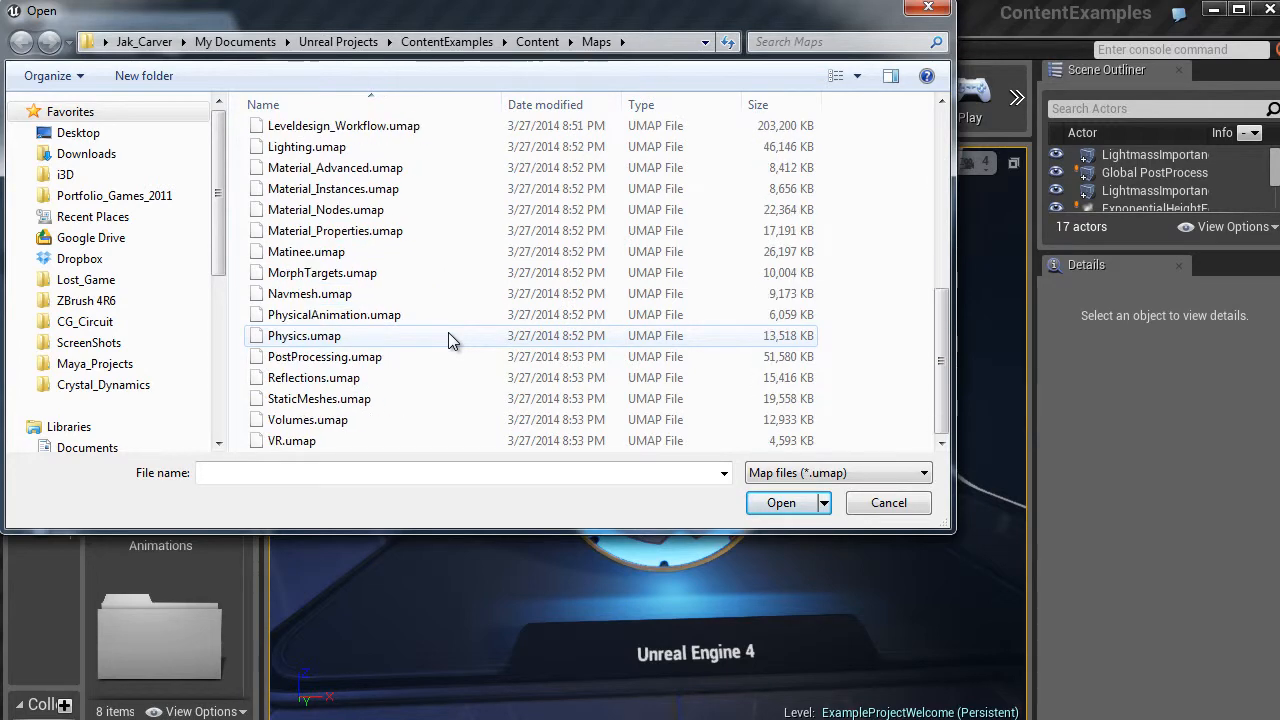
pyautogui.scroll(3)
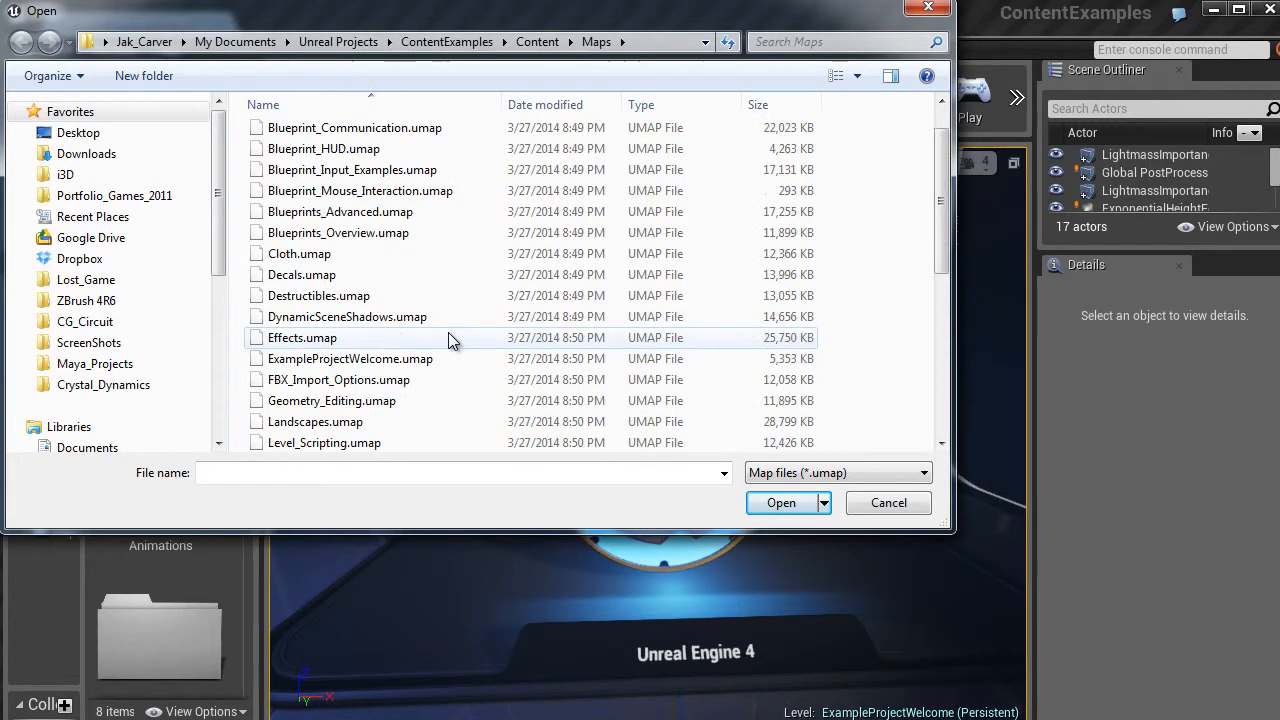
pyautogui.scroll(3)
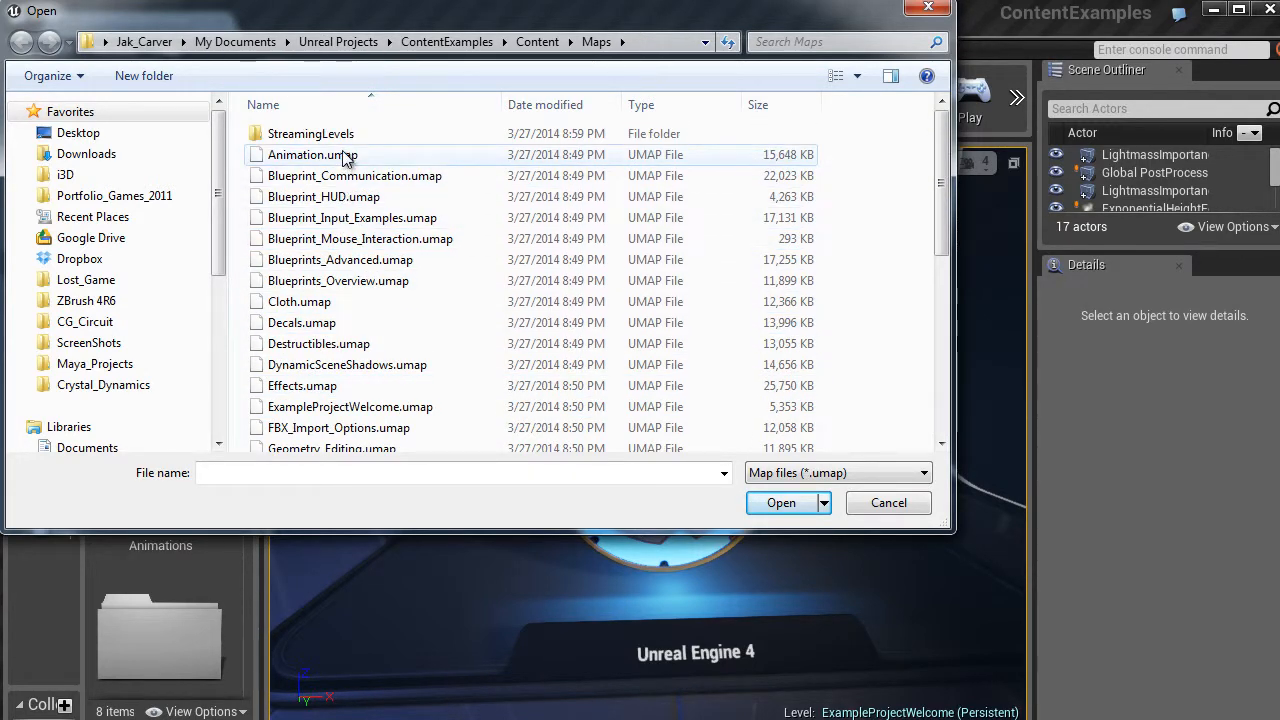
pyautogui.click(781, 502)
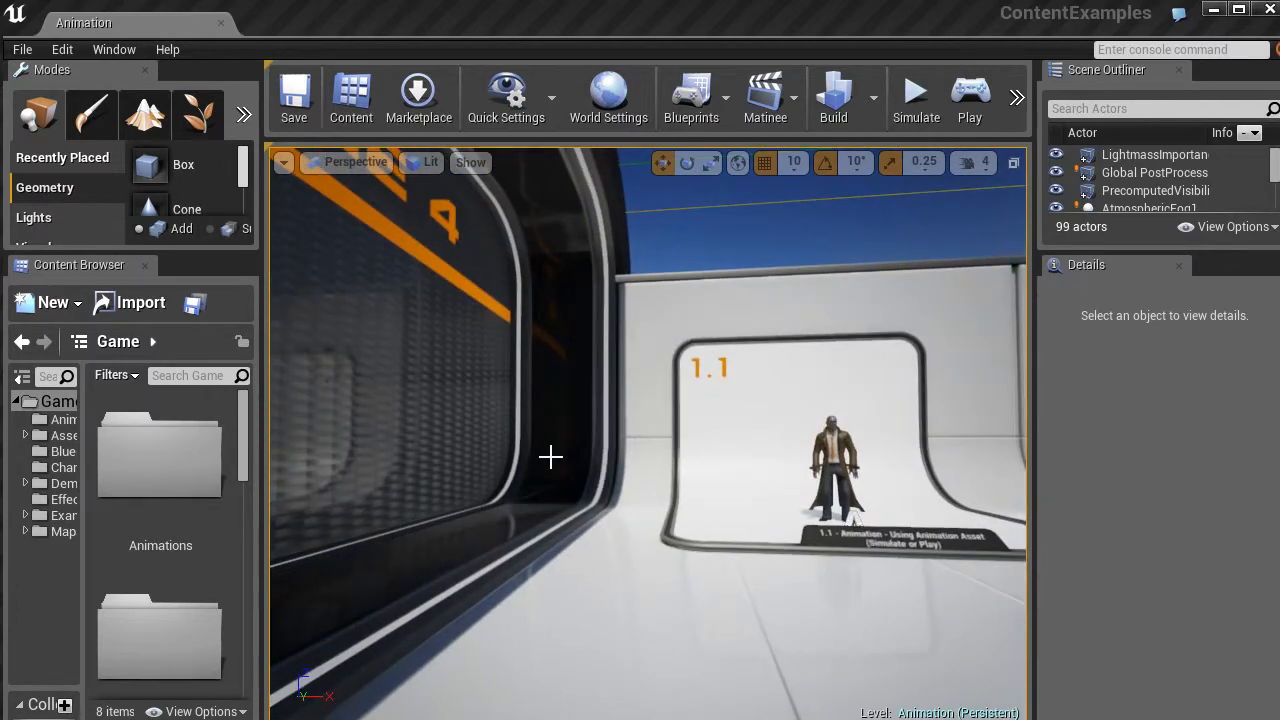
# Step: Drag the viewport in close to exhibit 1.1, Using Animation Asset
pyautogui.moveTo(550, 458); pyautogui.dragTo(700, 527)
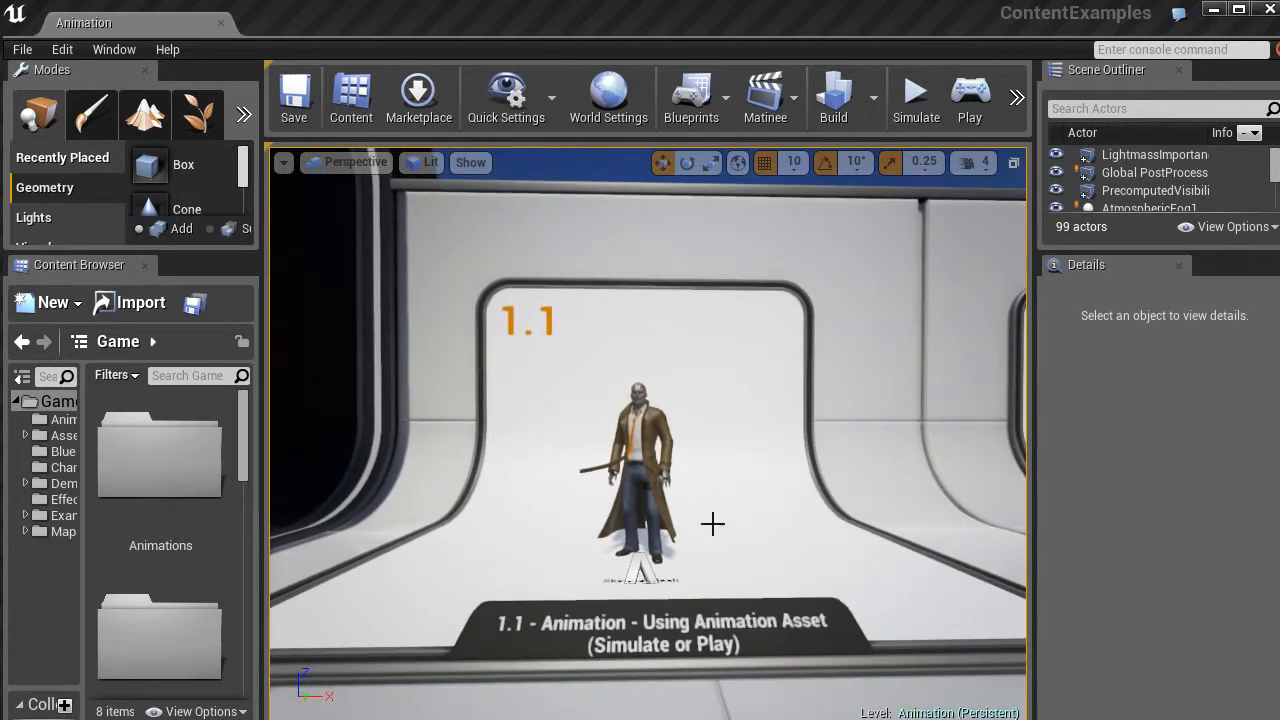
pyautogui.moveTo(823, 545)
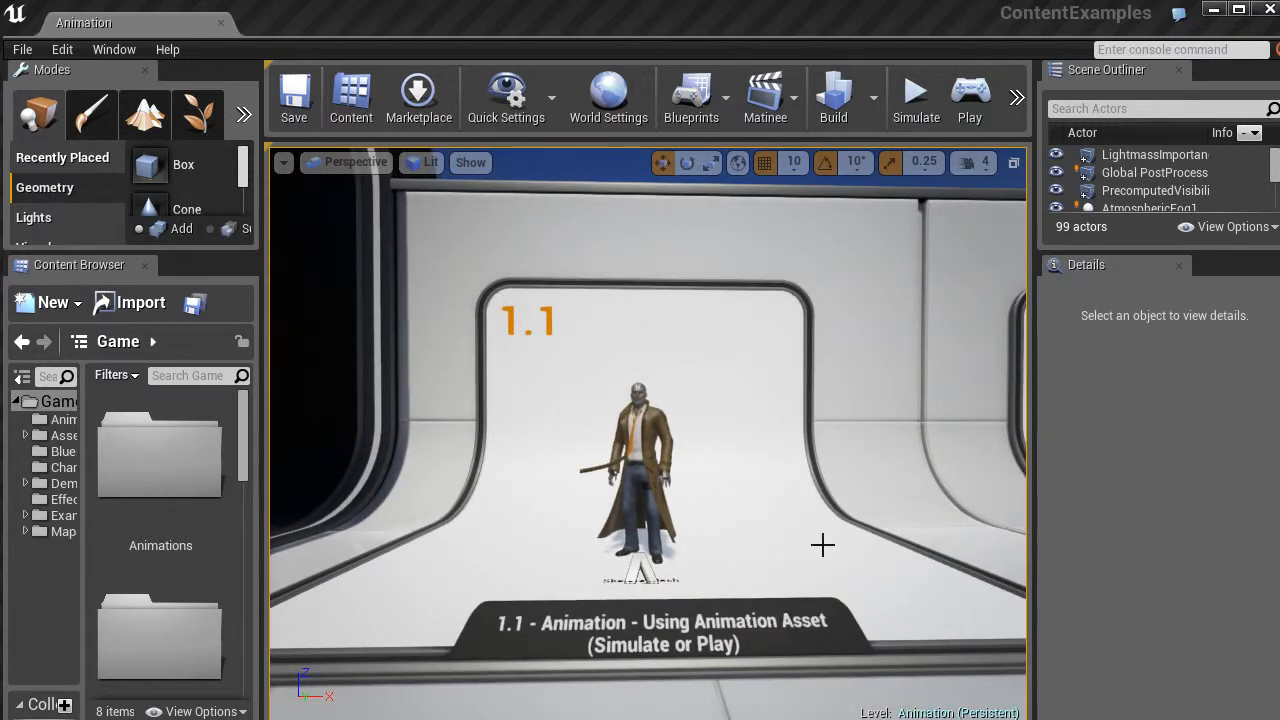
pyautogui.moveTo(597, 547)
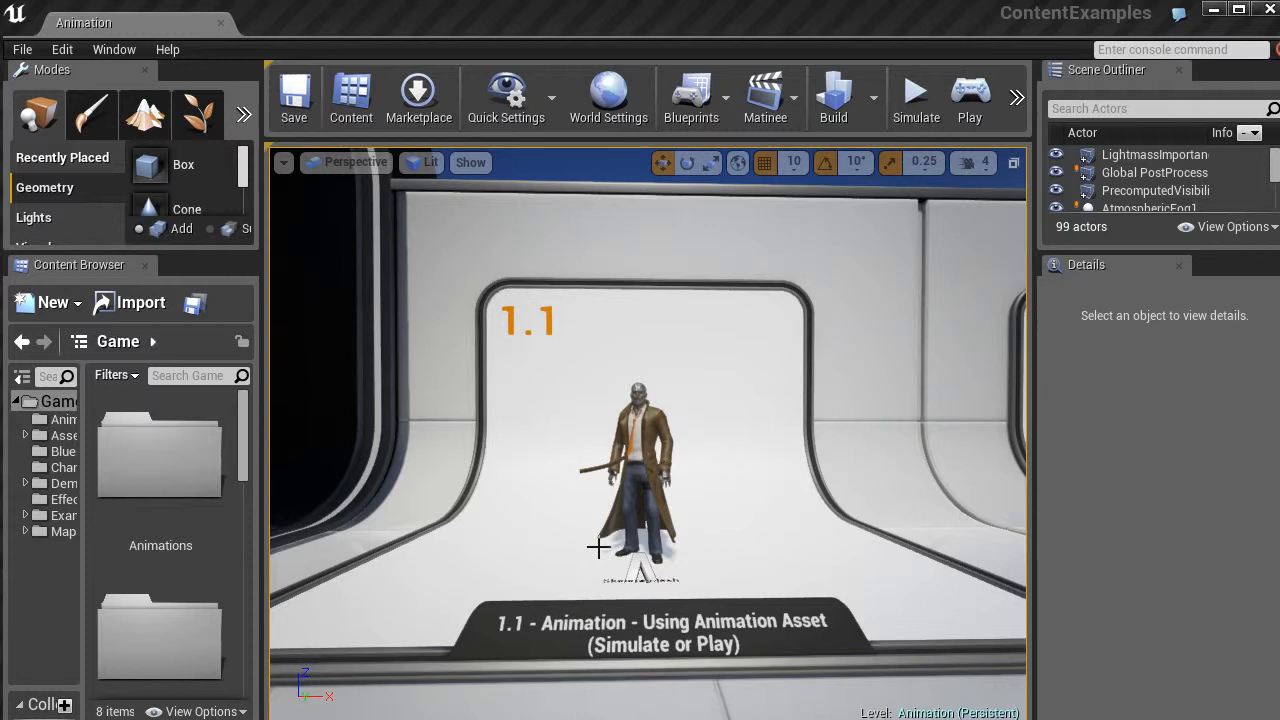
pyautogui.moveTo(748, 495)
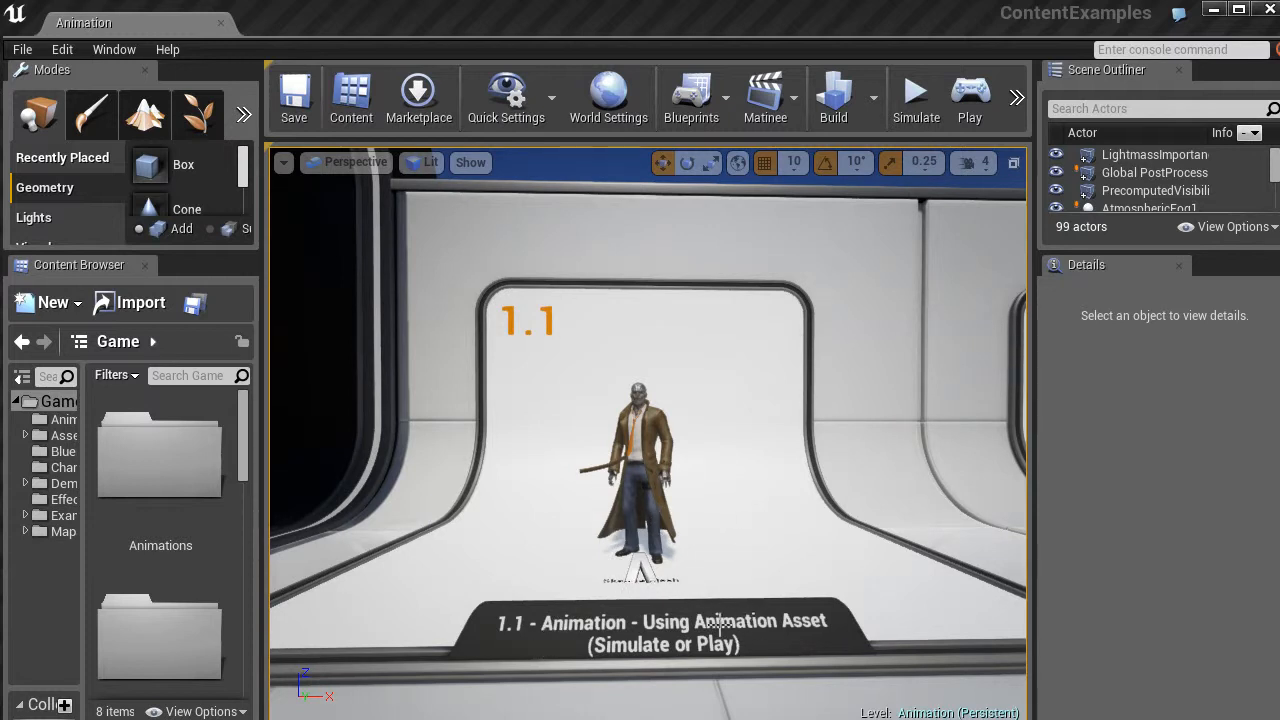
pyautogui.moveTo(815, 620)
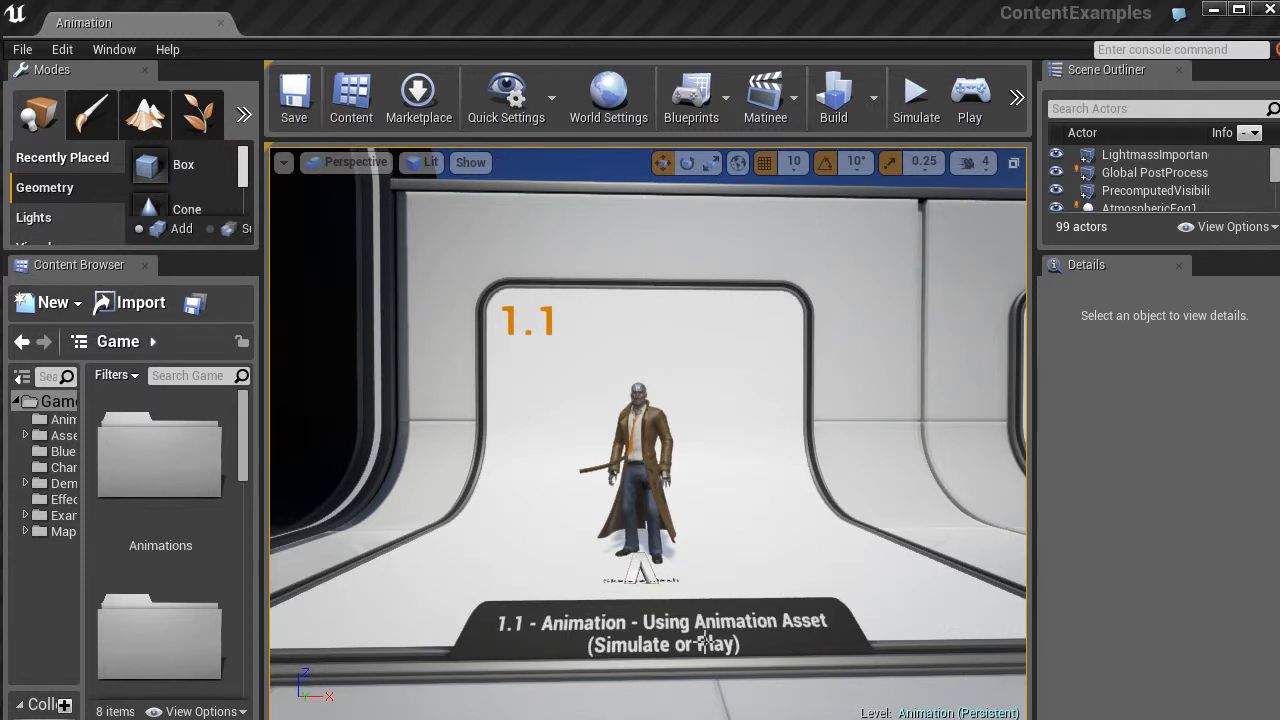
pyautogui.moveTo(847, 476)
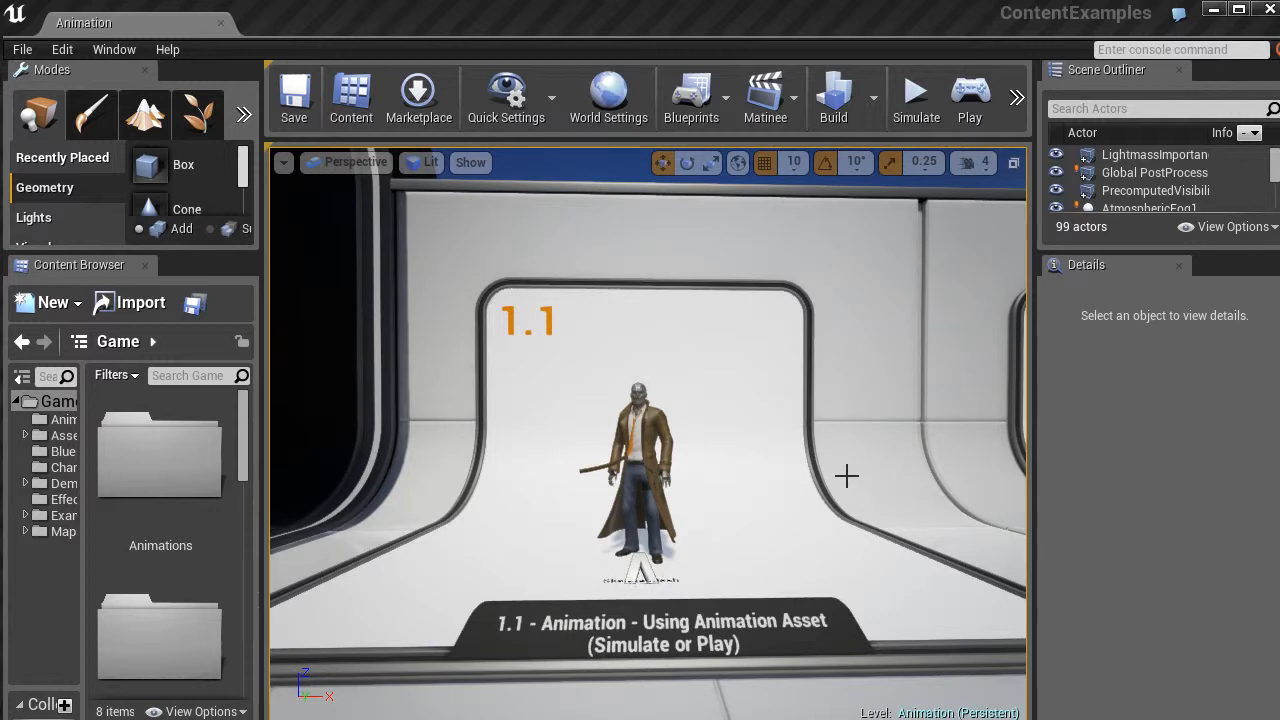
pyautogui.moveTo(916, 95)
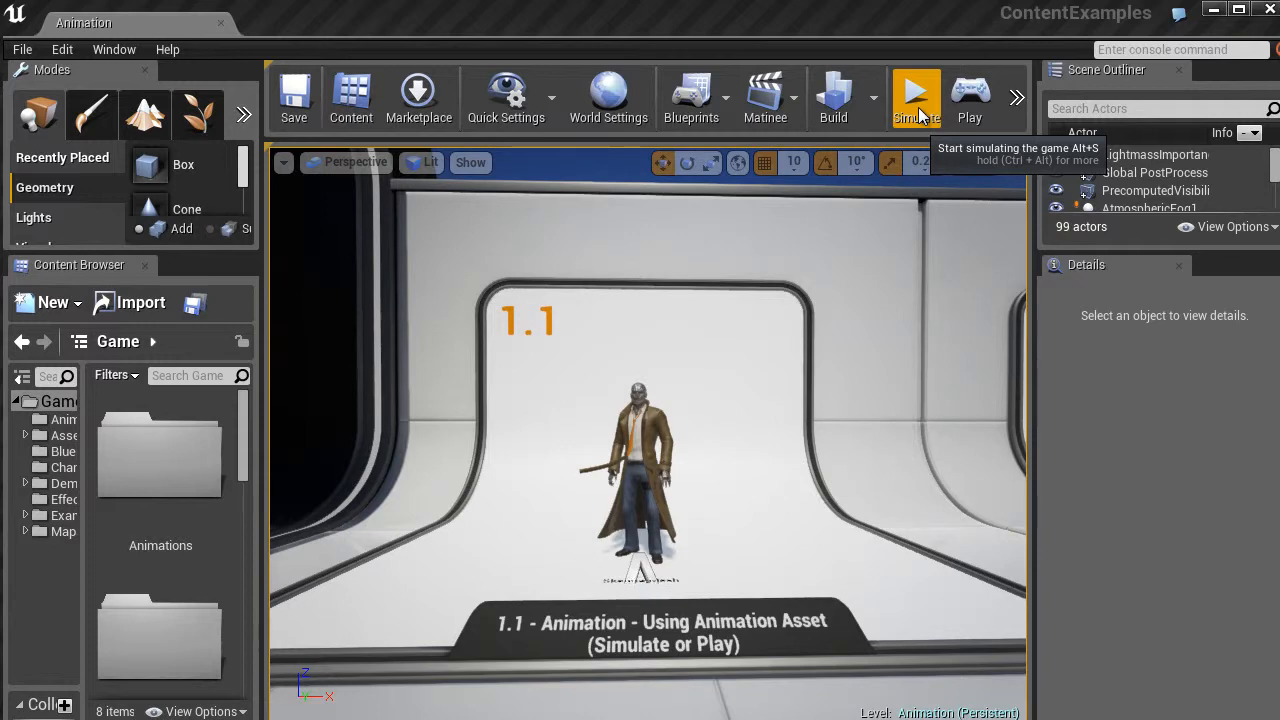
pyautogui.click(915, 95)
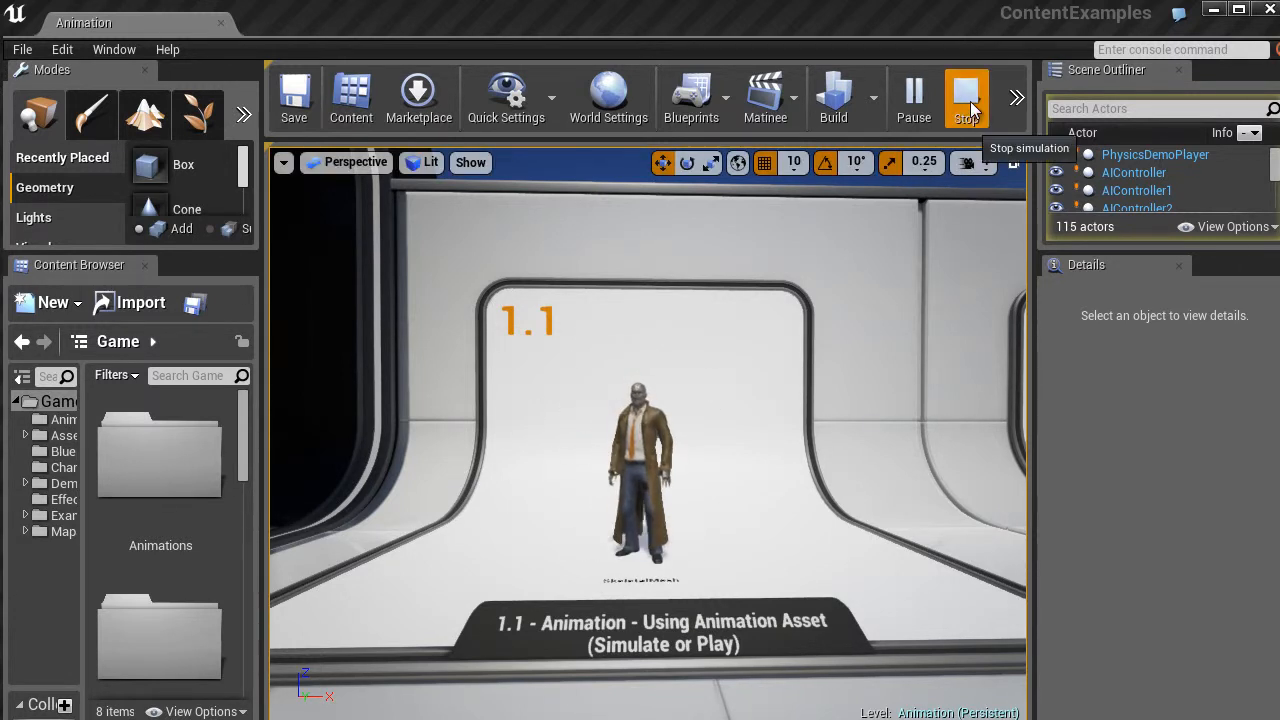
pyautogui.click(966, 95)
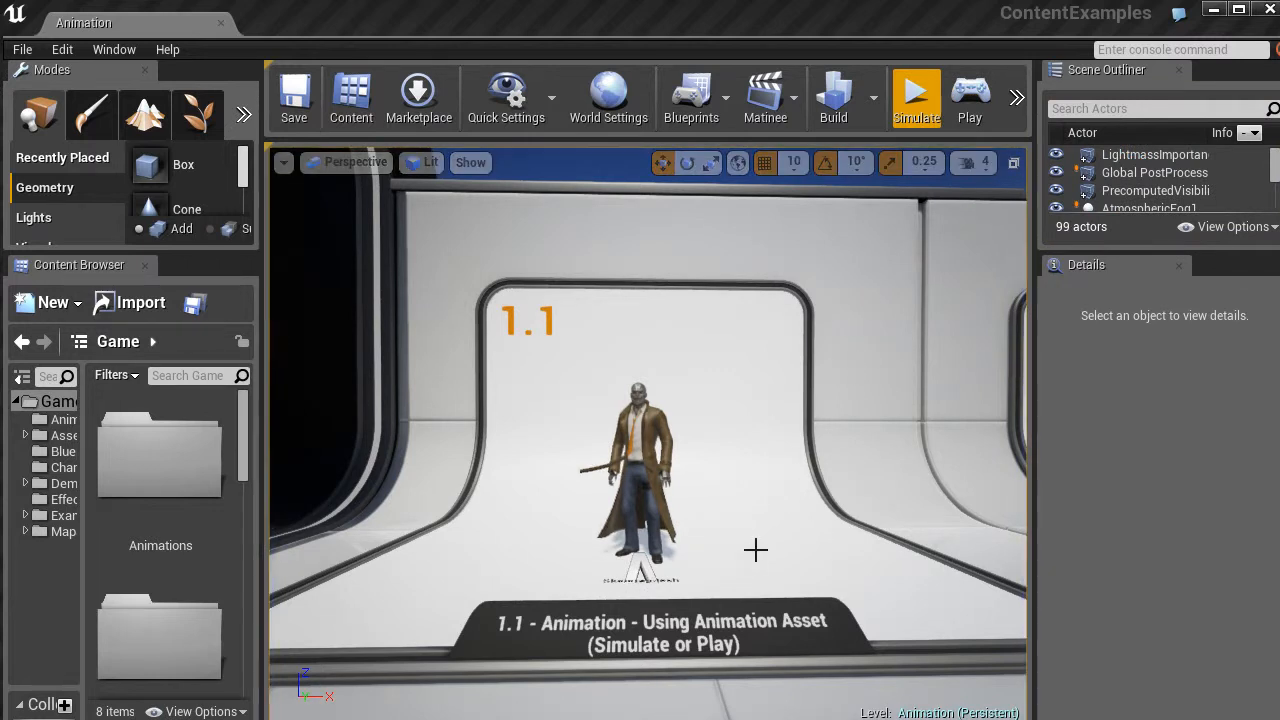
pyautogui.click(637, 470)
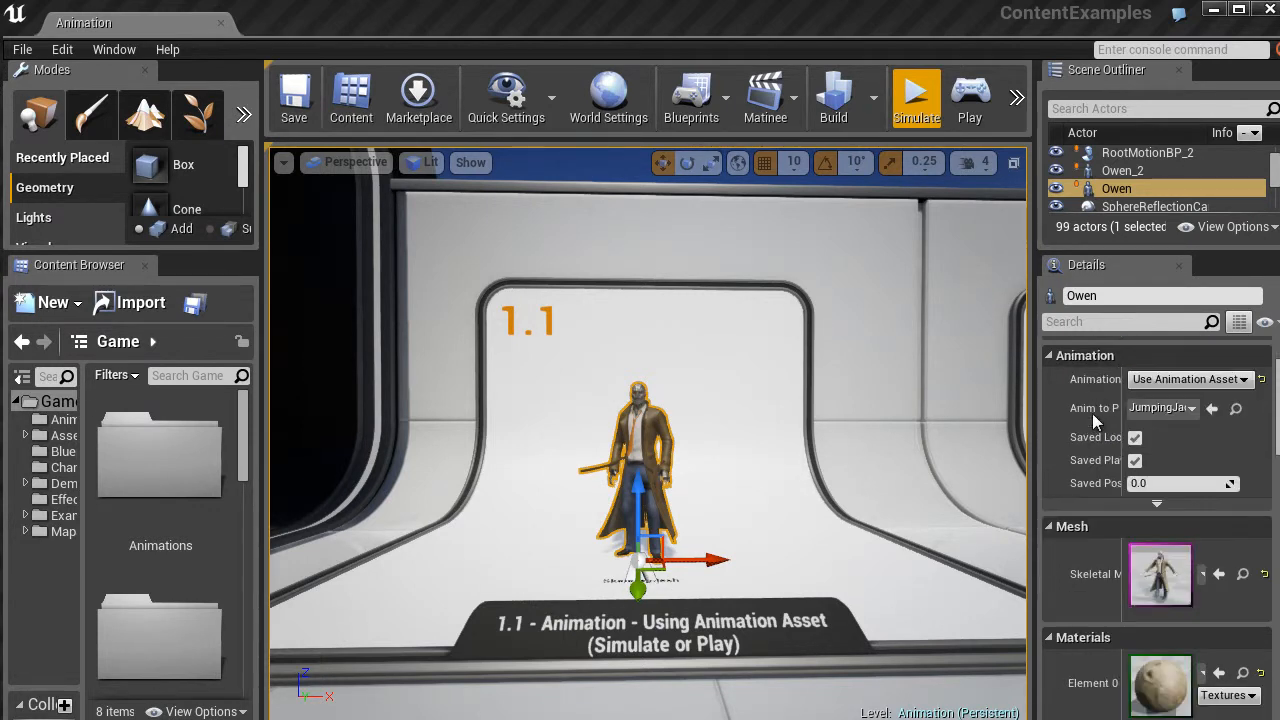
pyautogui.scroll(-3)
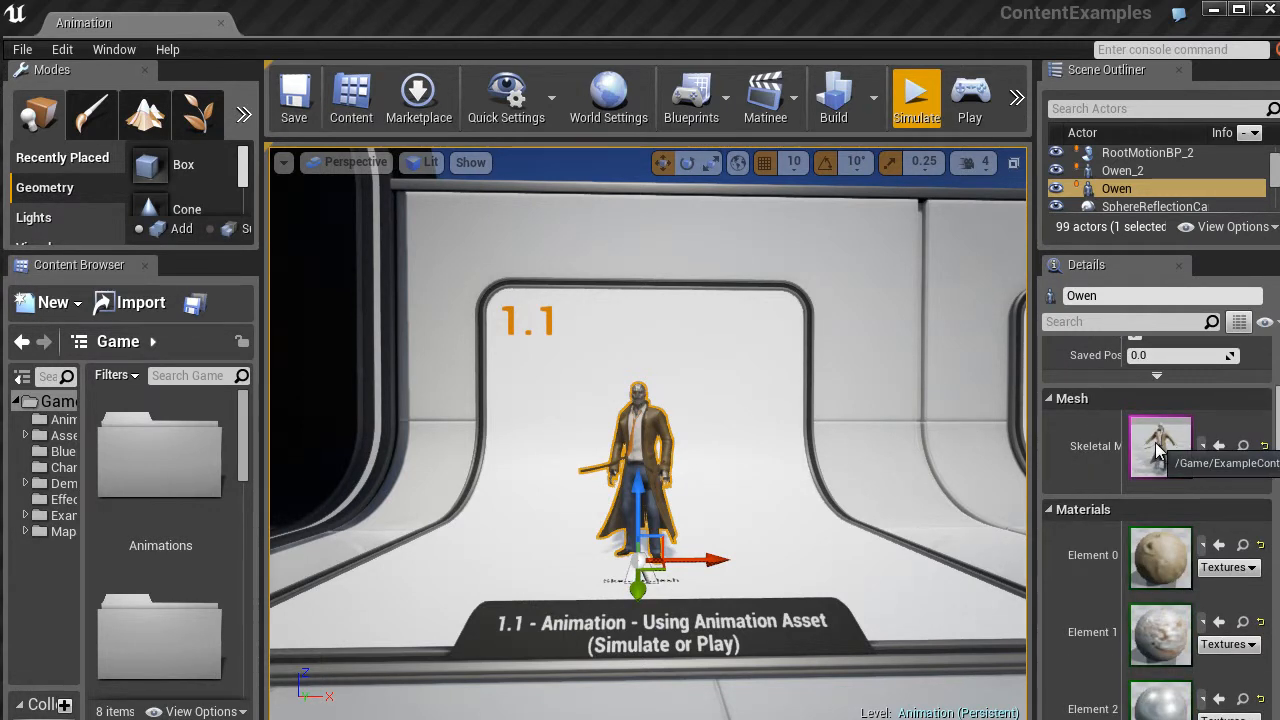
pyautogui.scroll(-3)
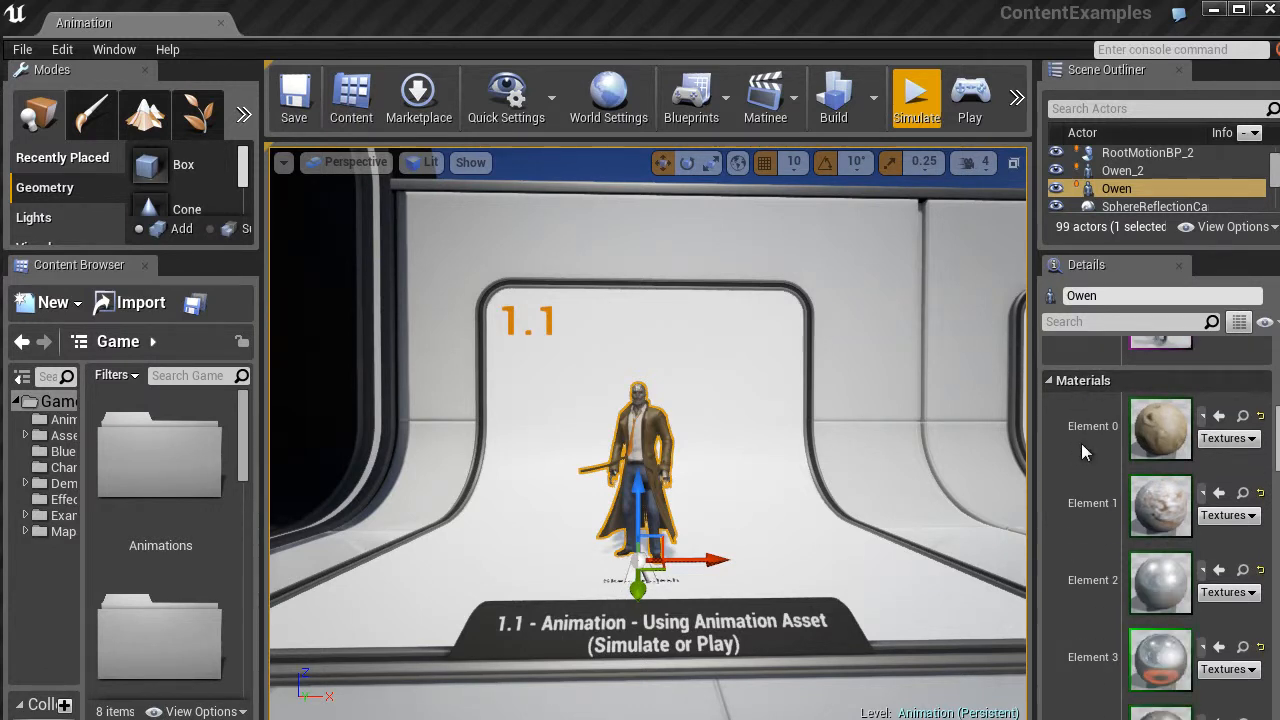
pyautogui.scroll(-3)
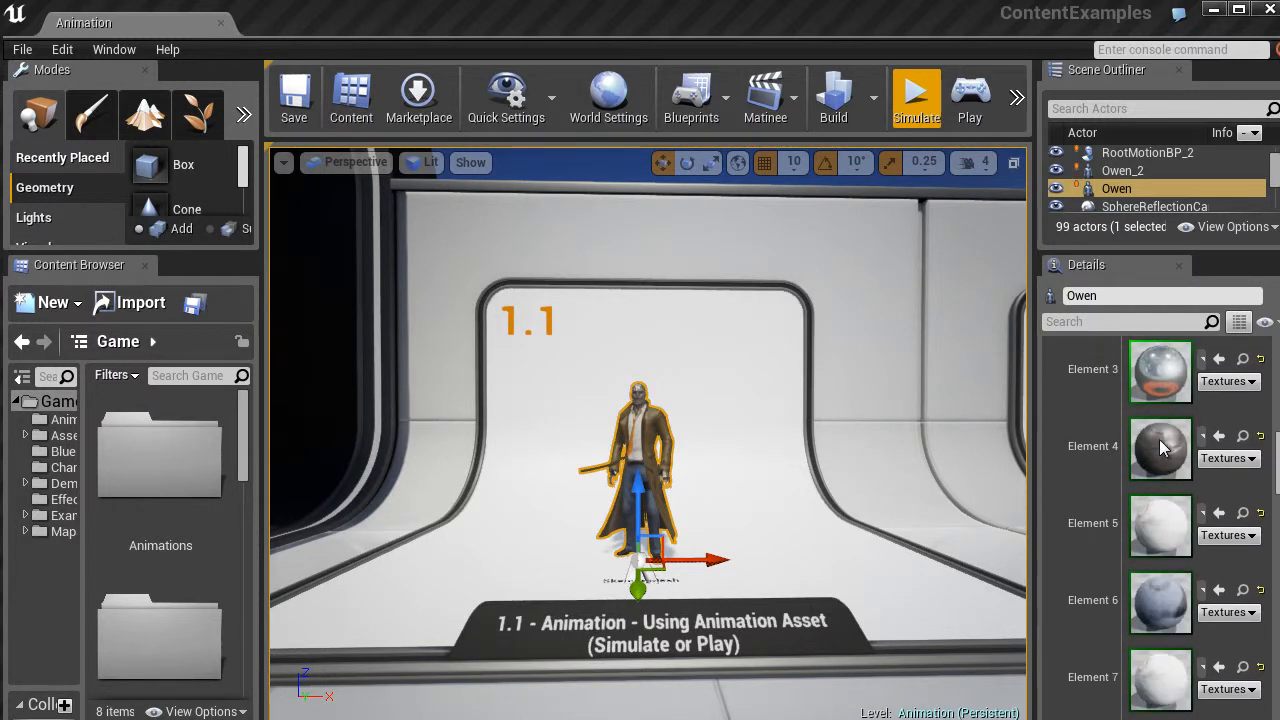
pyautogui.scroll(-3)
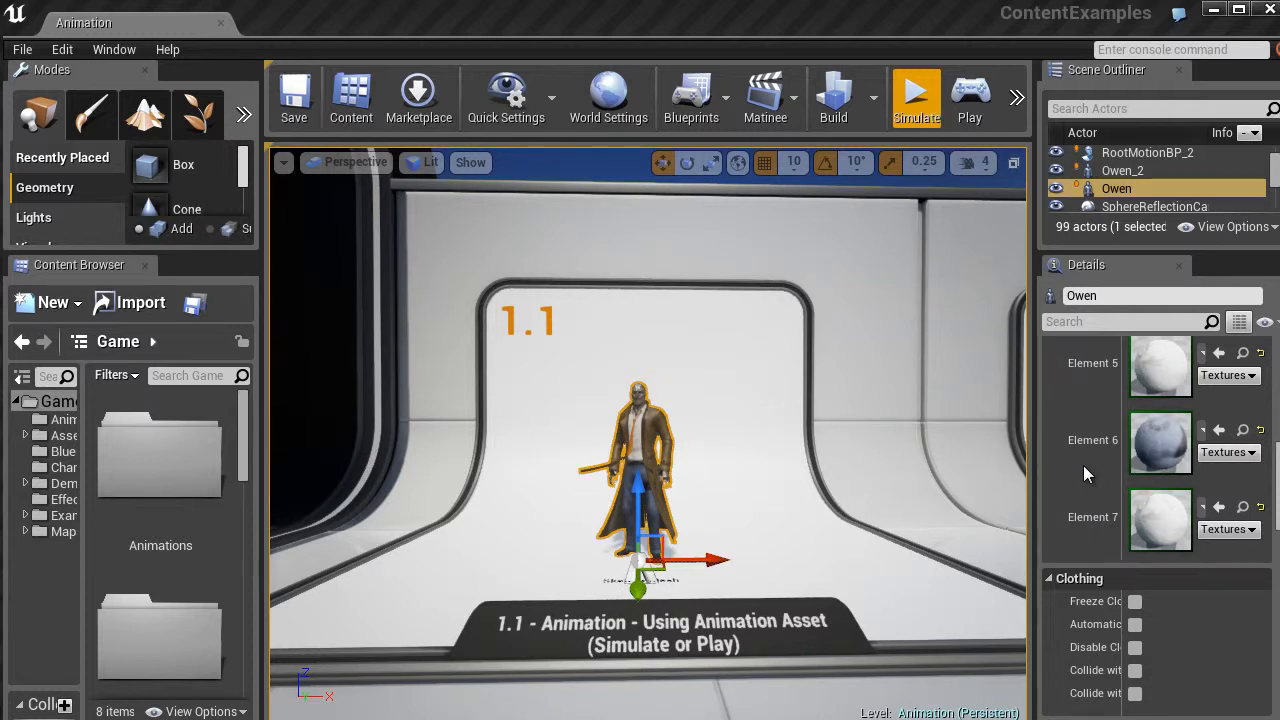
pyautogui.scroll(3)
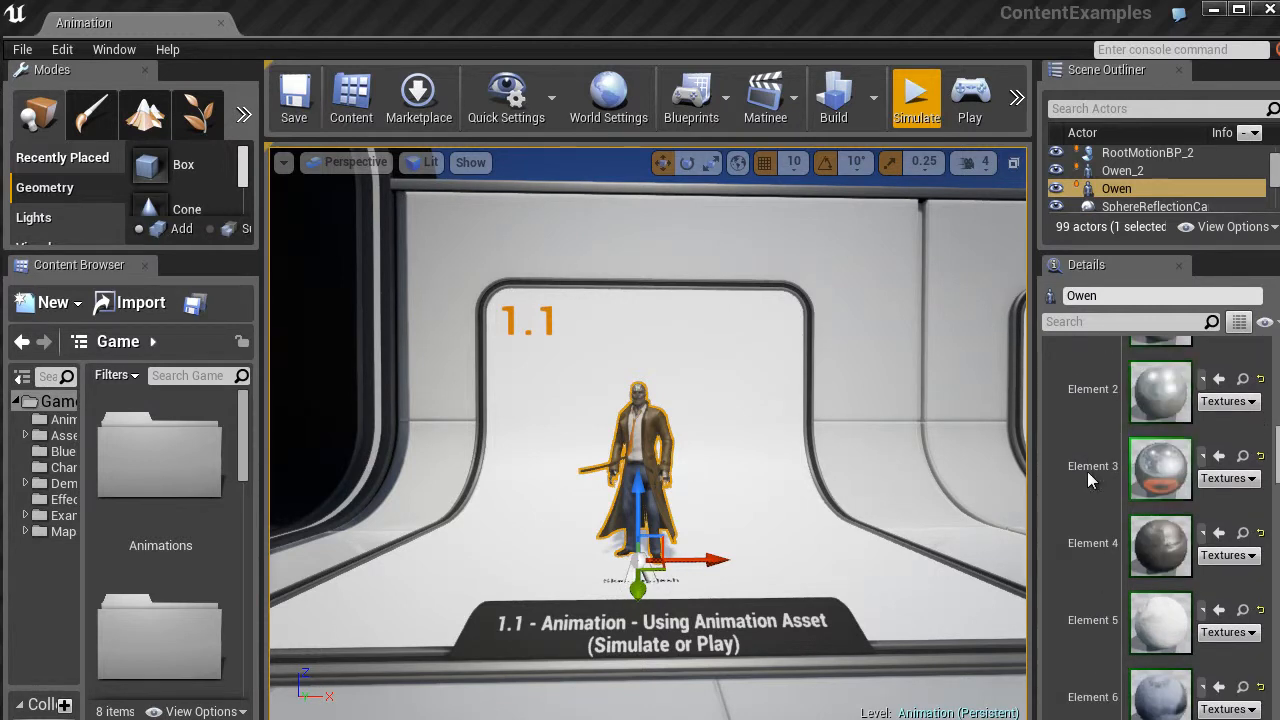
pyautogui.scroll(3)
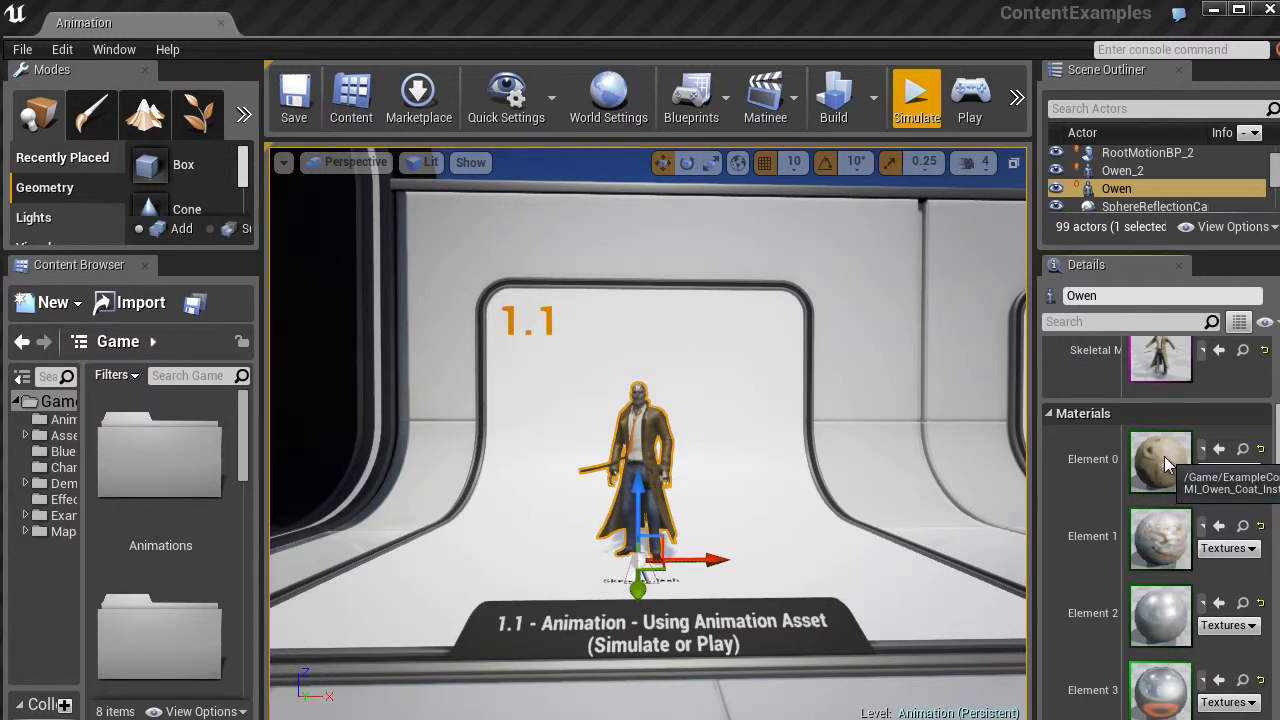
pyautogui.moveTo(1045, 490)
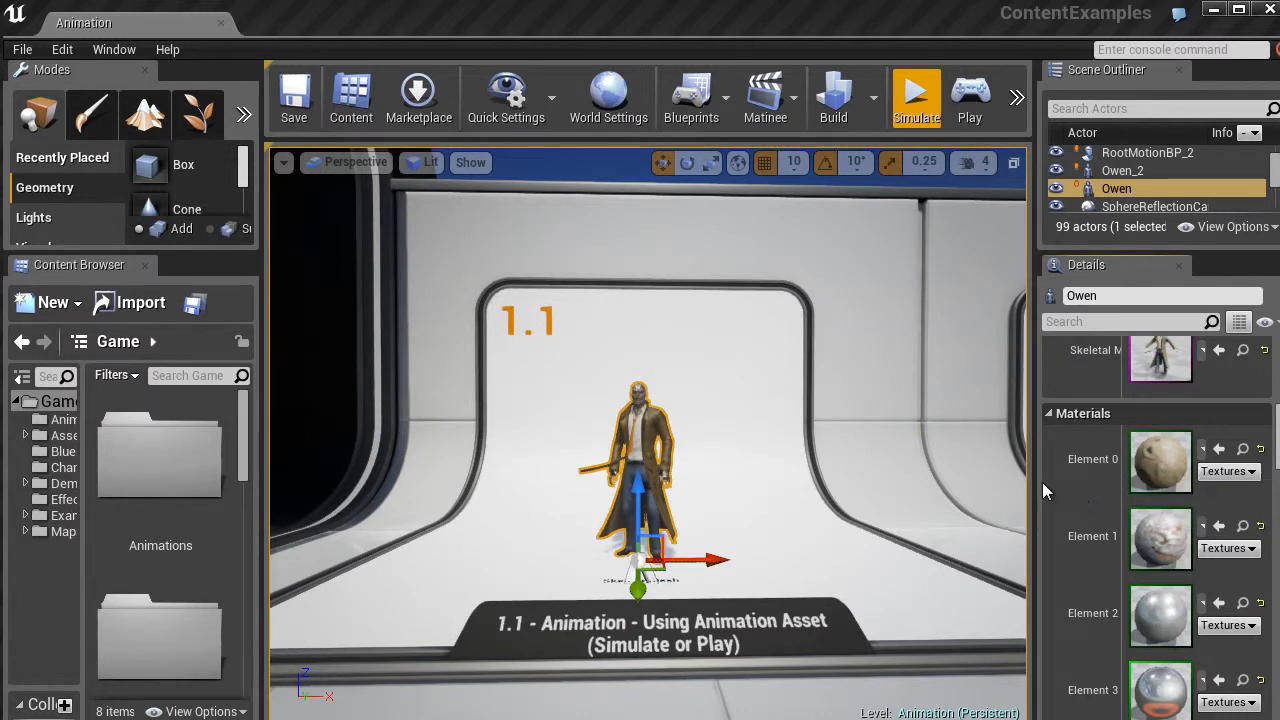
pyautogui.moveTo(1080, 493)
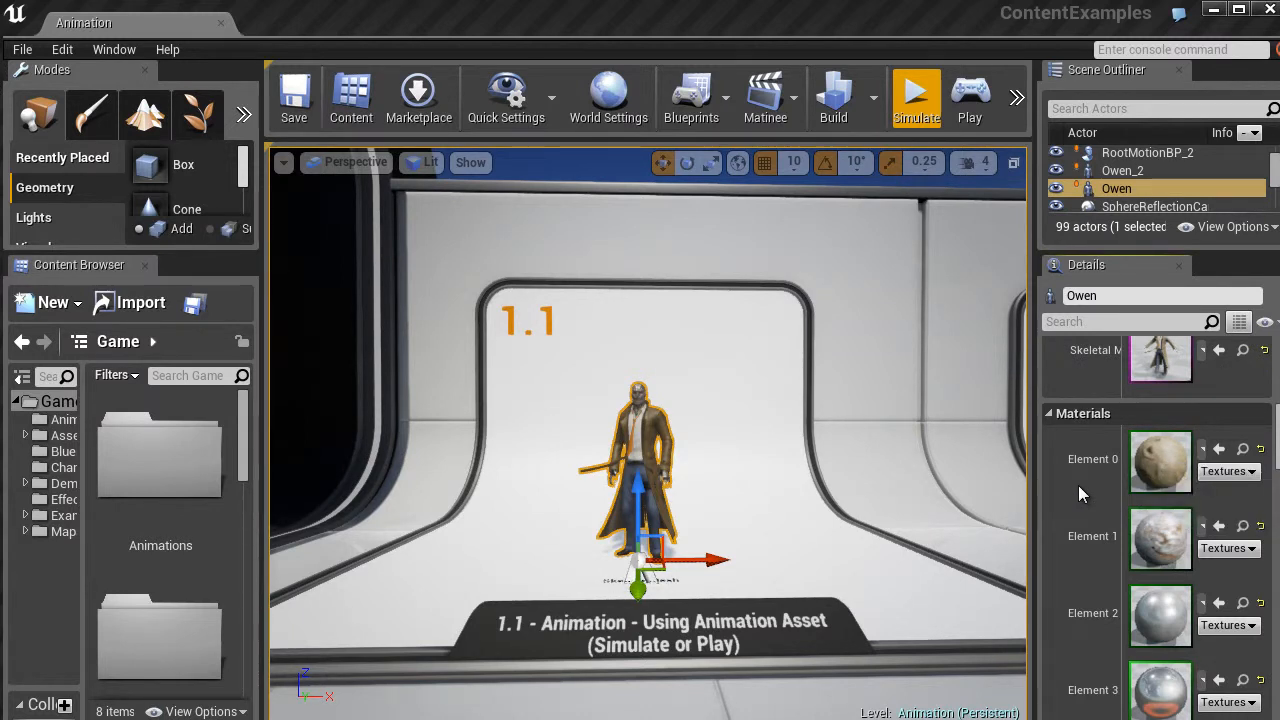
# Step: Click empty viewport space to deselect Owen and clear the Details panel
pyautogui.click(841, 488)
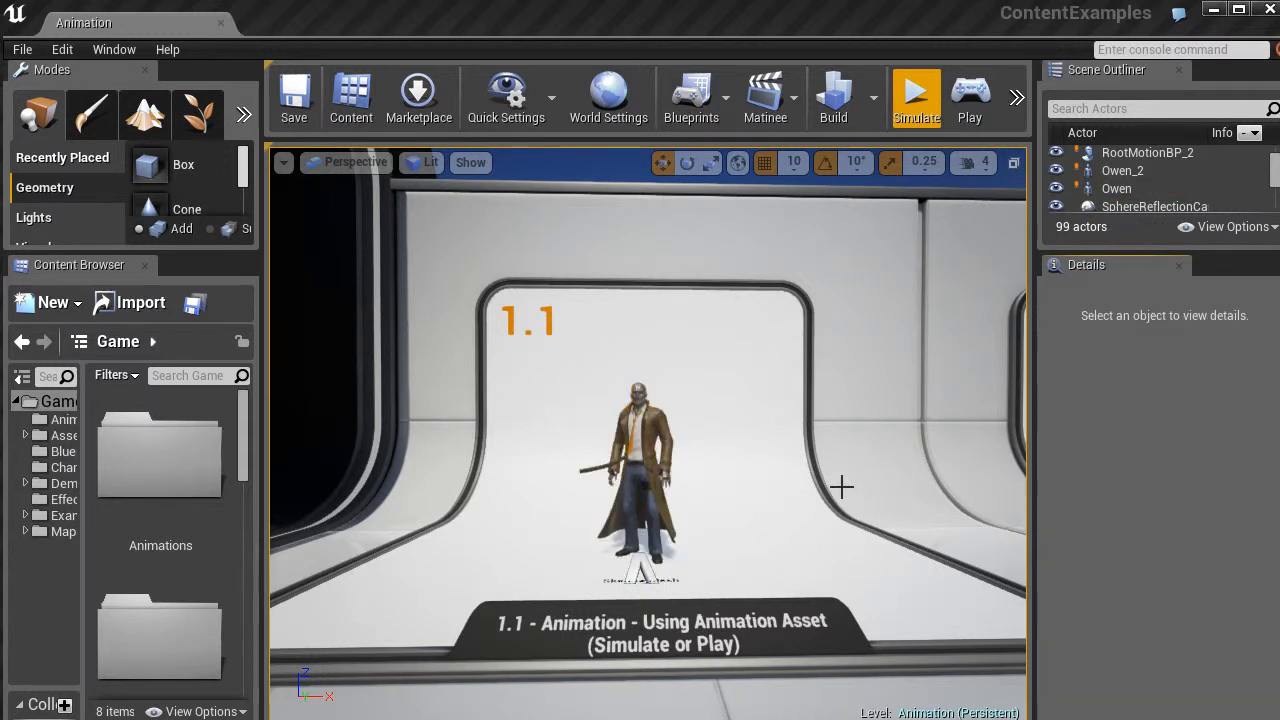
pyautogui.moveTo(753, 488)
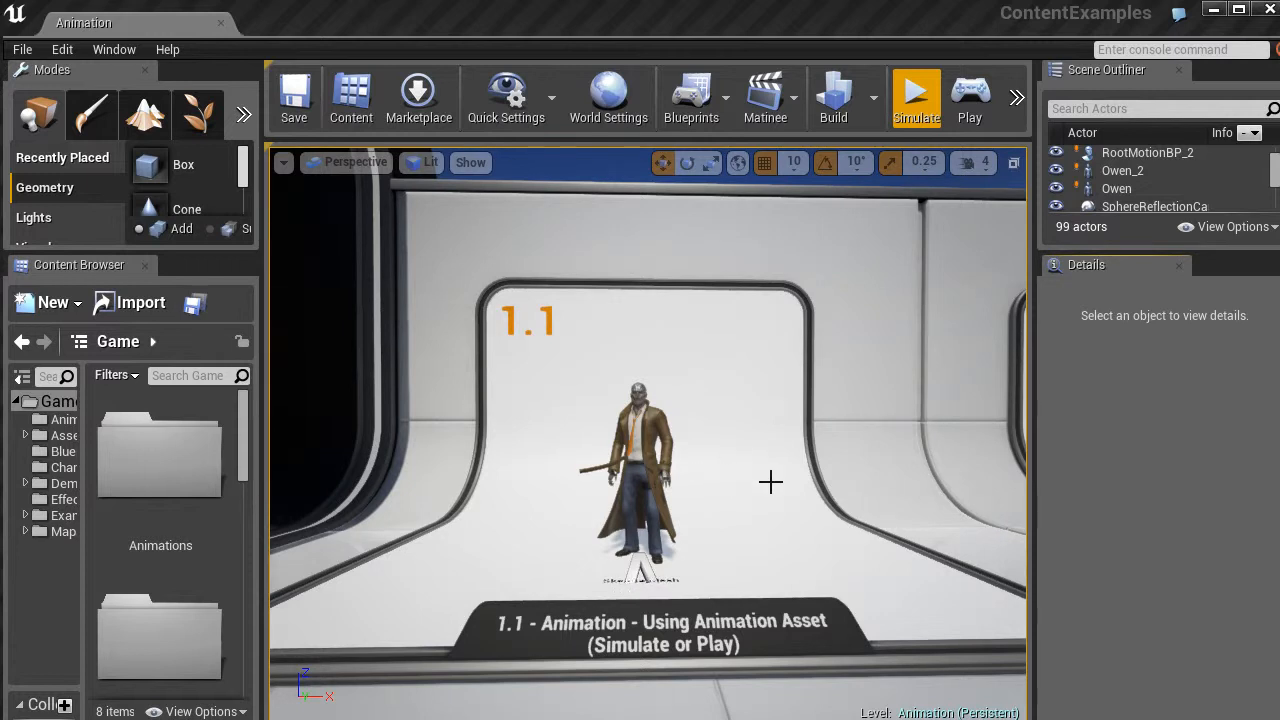
pyautogui.moveTo(770, 465)
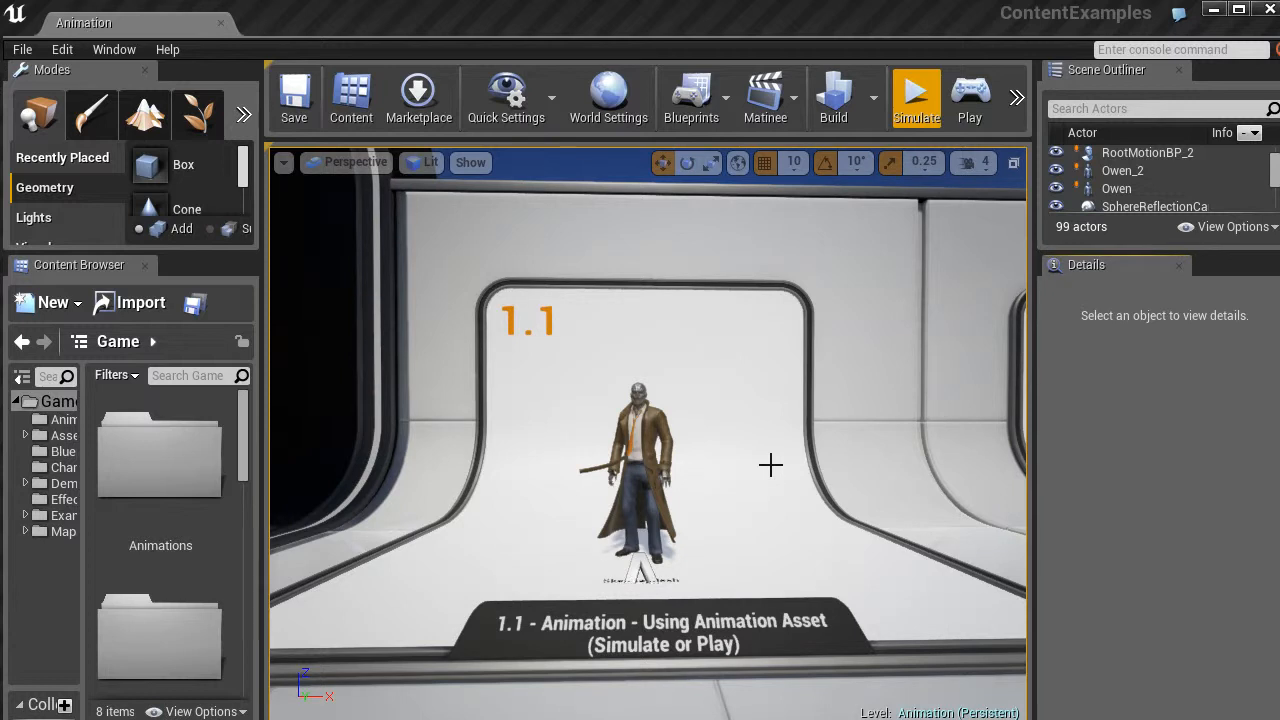
pyautogui.moveTo(760, 461)
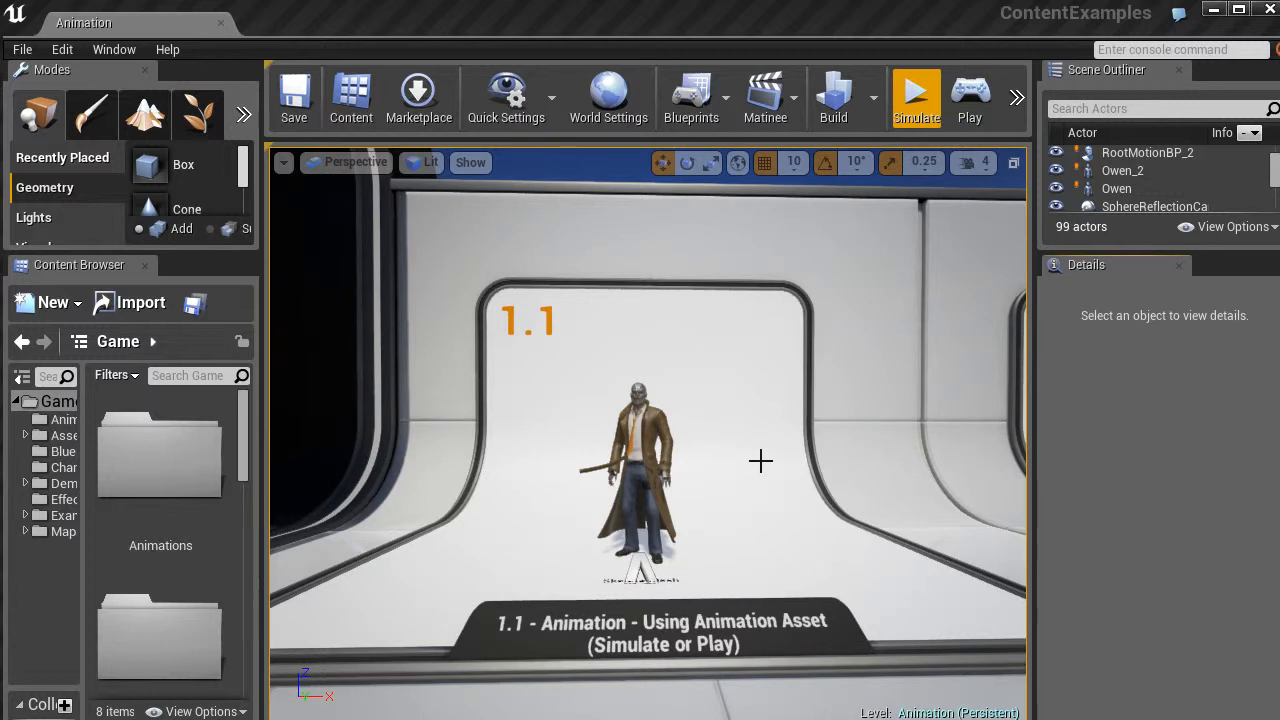
pyautogui.moveTo(768, 457)
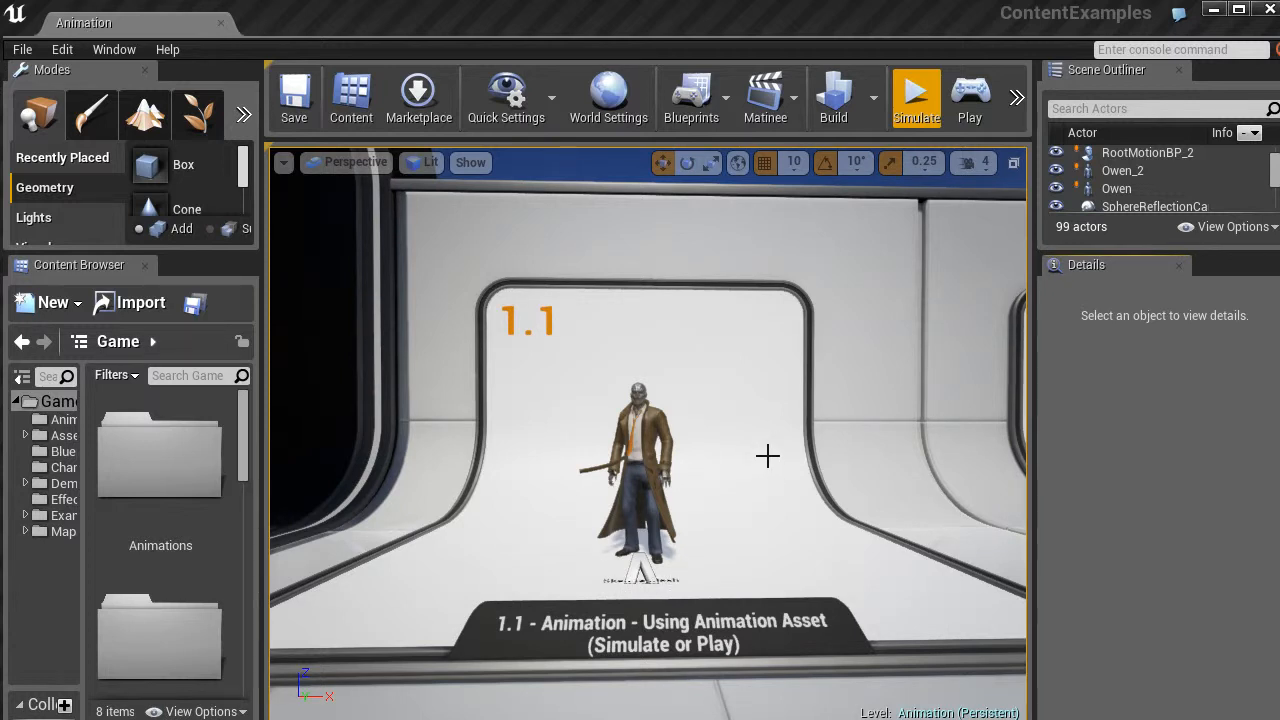
pyautogui.moveTo(419, 97)
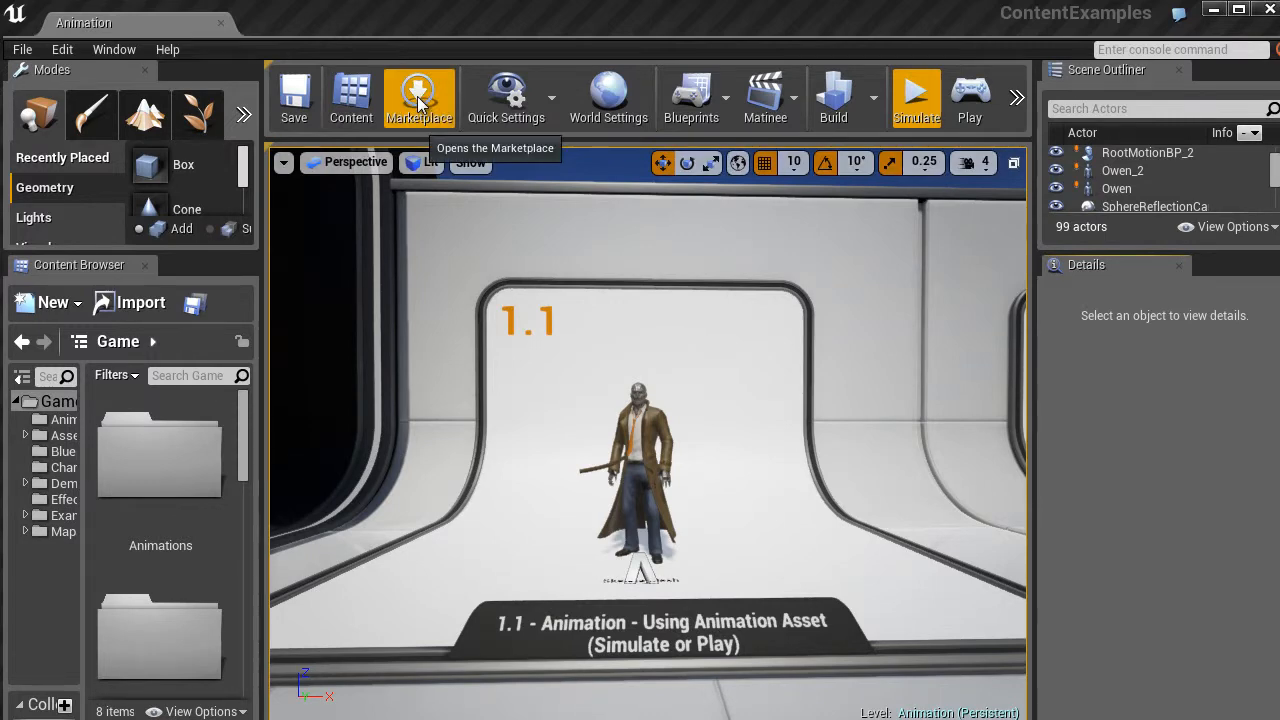
# Step: Scroll the Marketplace's free Epic samples down past Strategy Game and Tappy Chicken
pyautogui.click(419, 97)
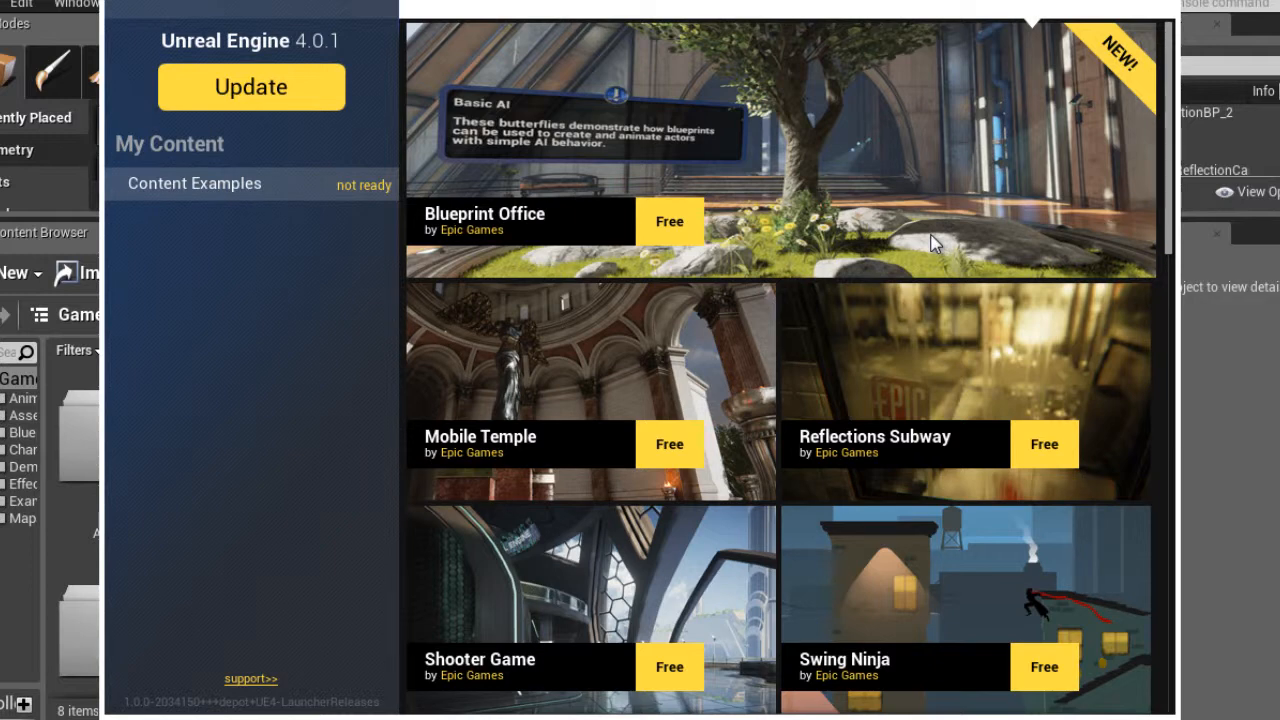
pyautogui.moveTo(900, 380)
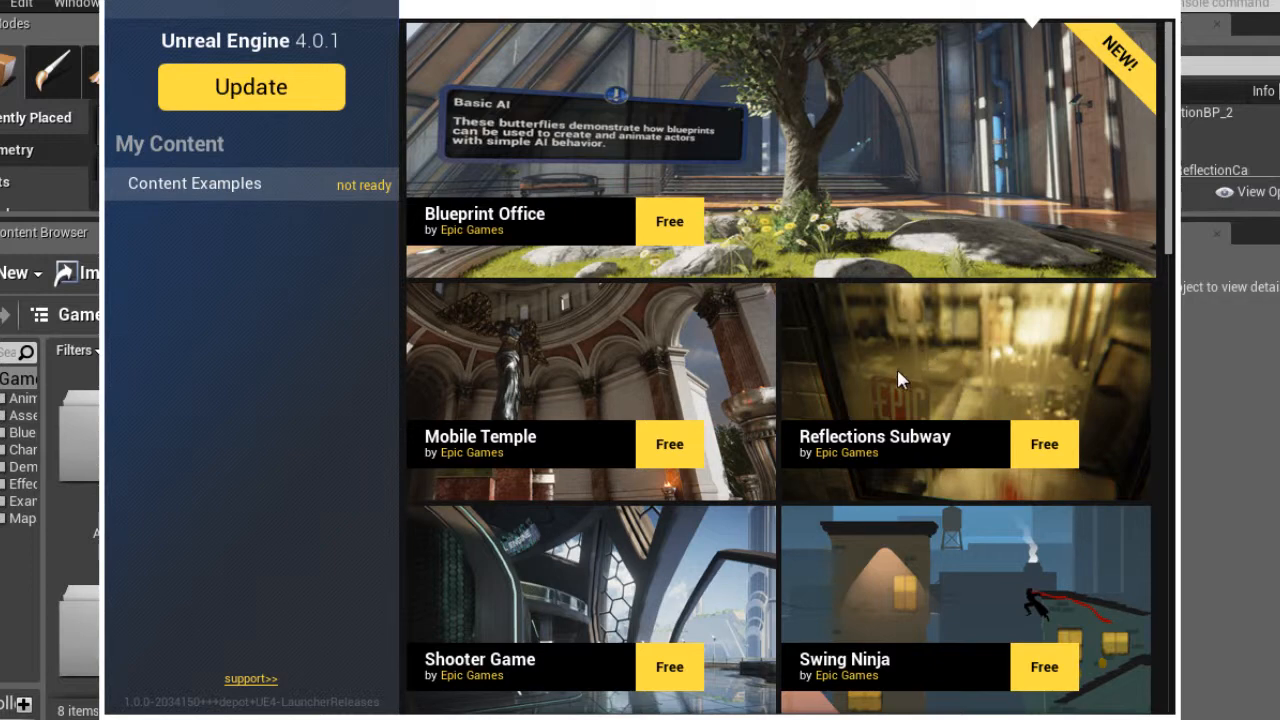
pyautogui.moveTo(935, 250)
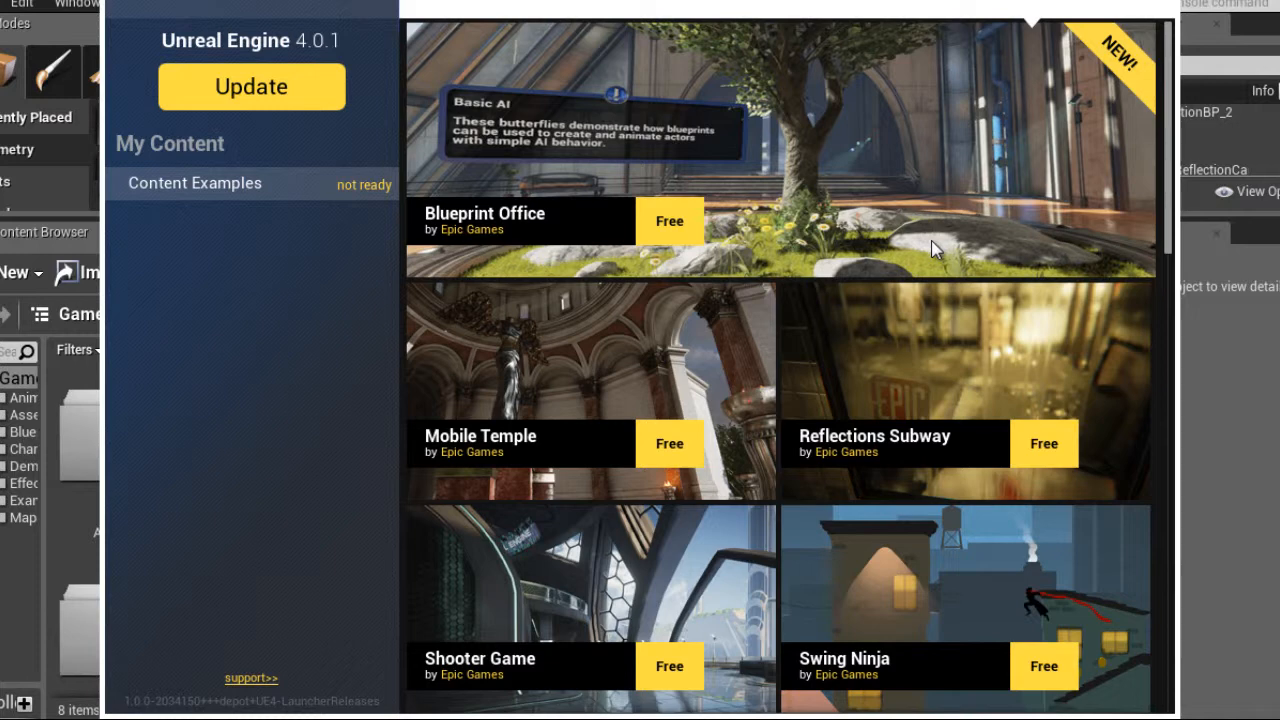
pyautogui.moveTo(933, 243)
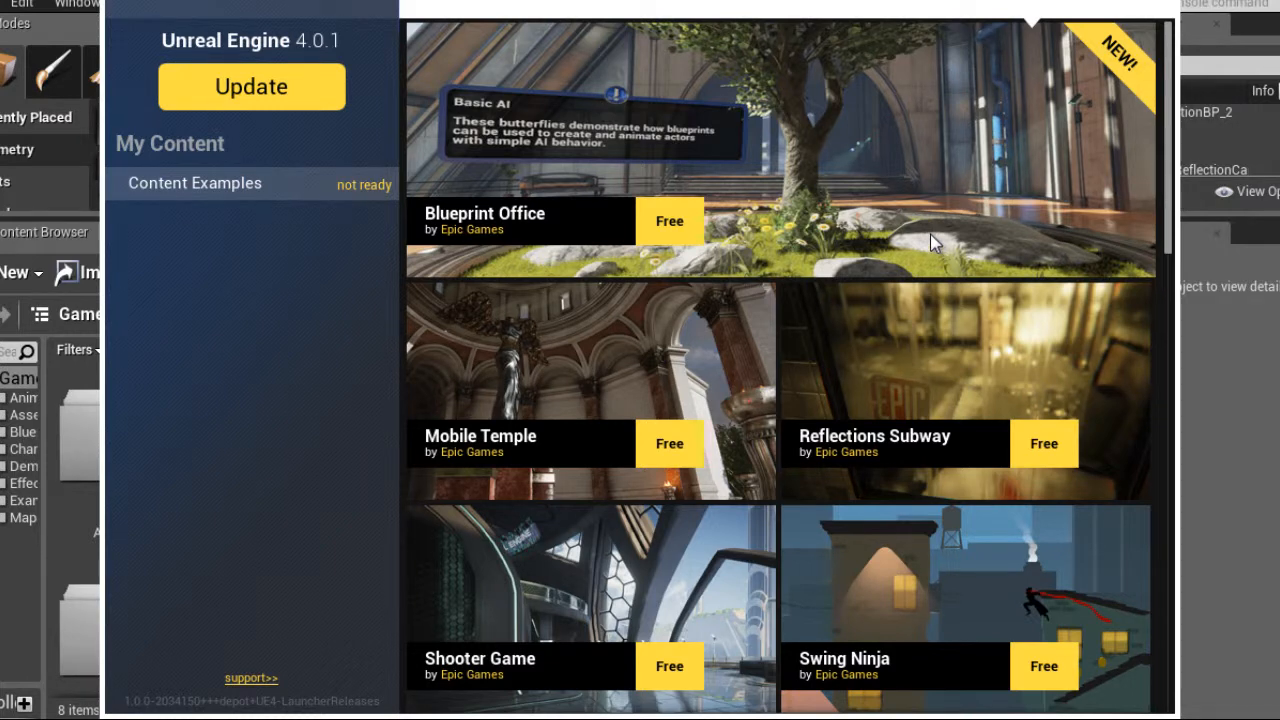
pyautogui.moveTo(847, 458)
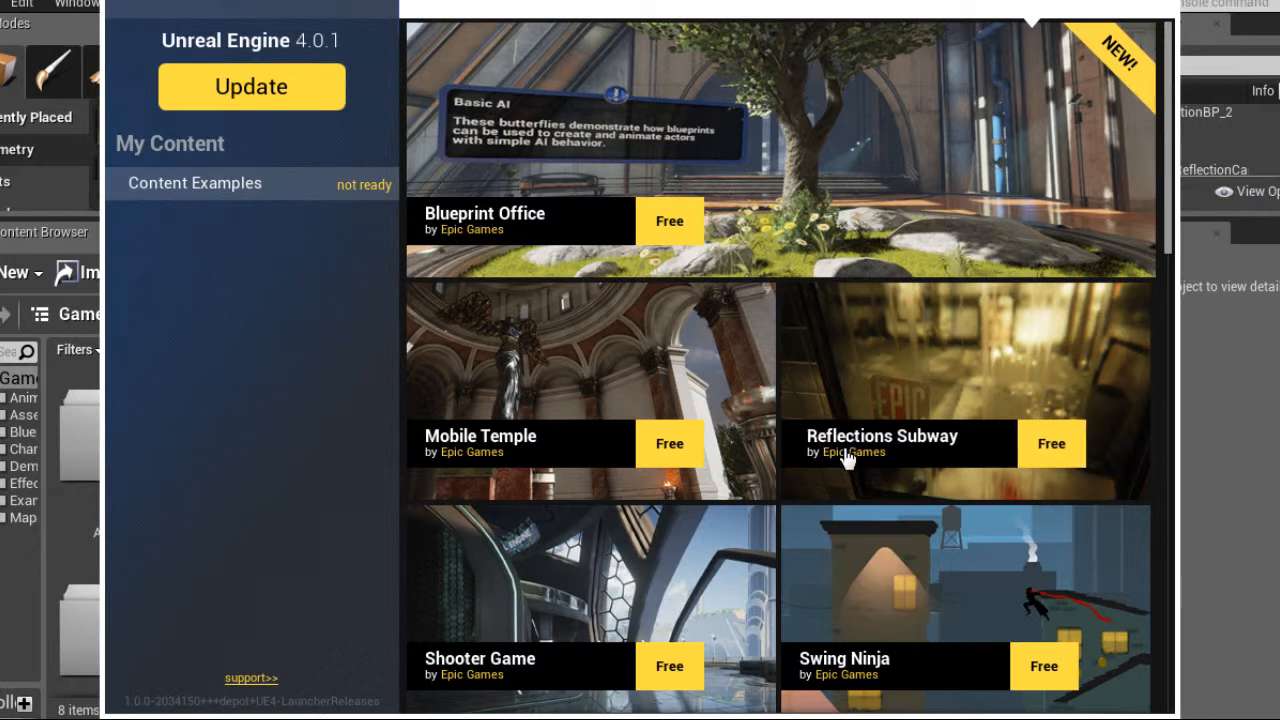
pyautogui.moveTo(900, 350)
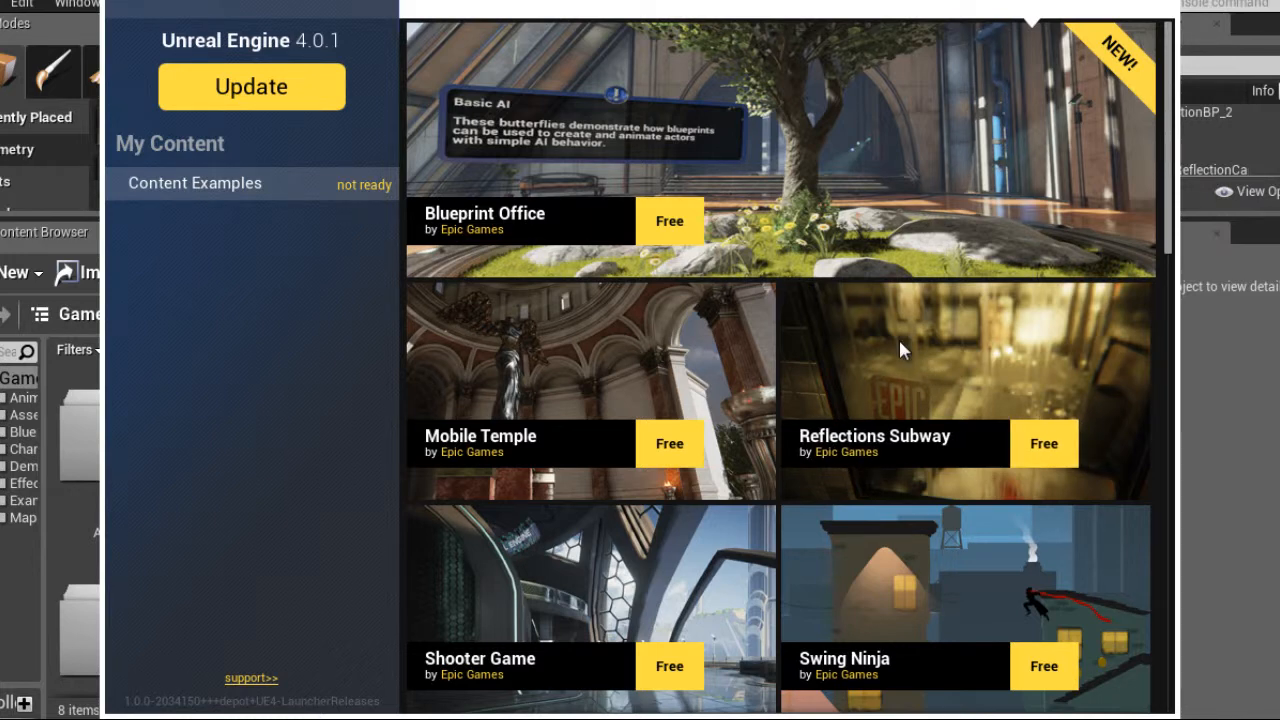
pyautogui.moveTo(695, 358)
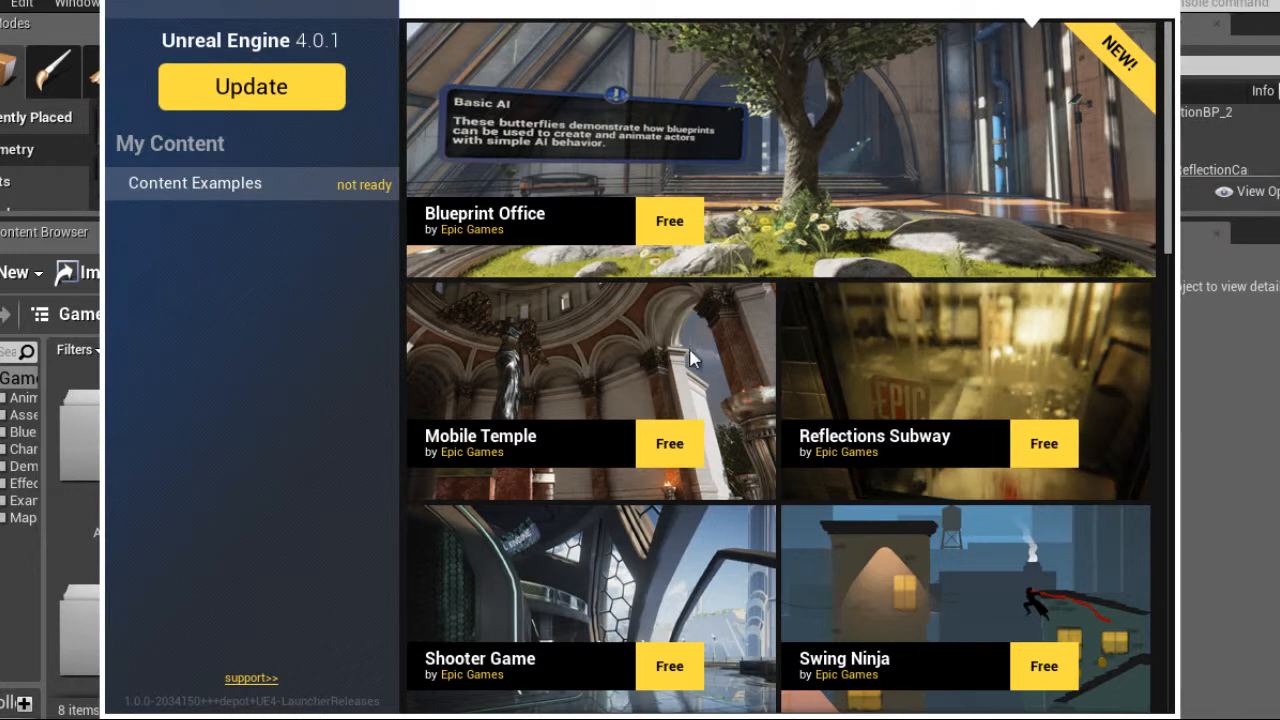
pyautogui.scroll(-3)
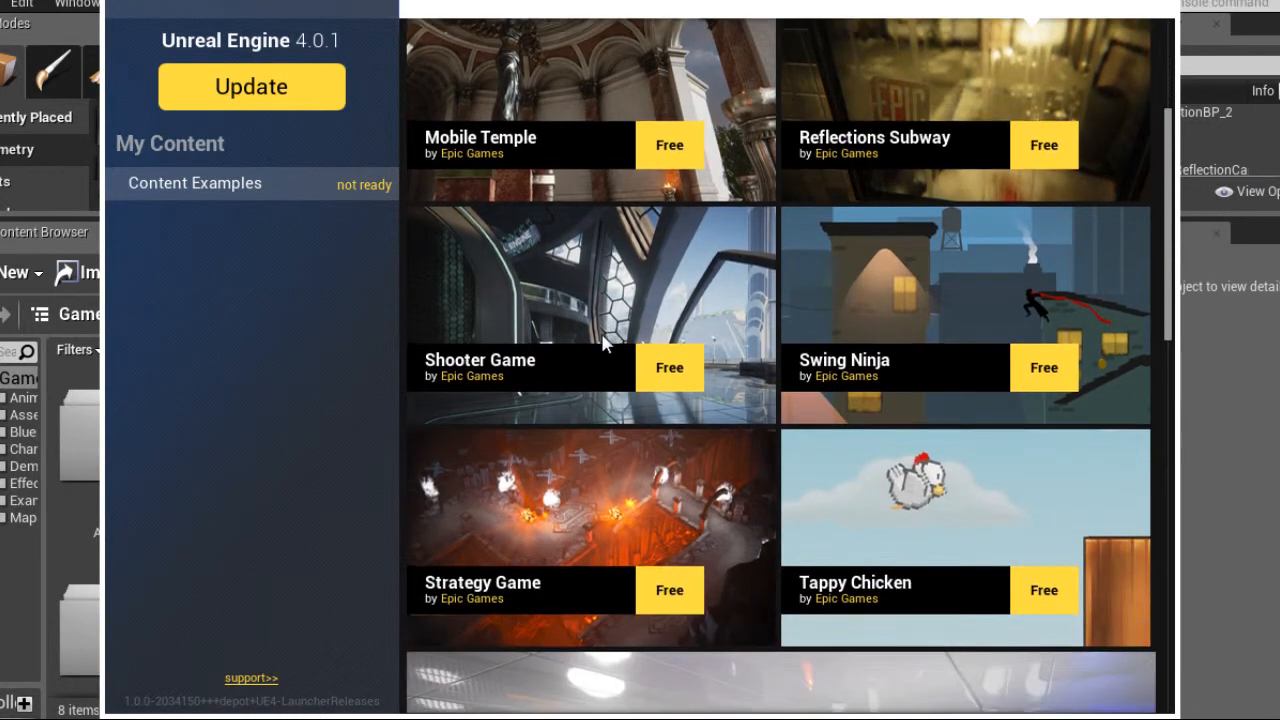
pyautogui.scroll(-3)
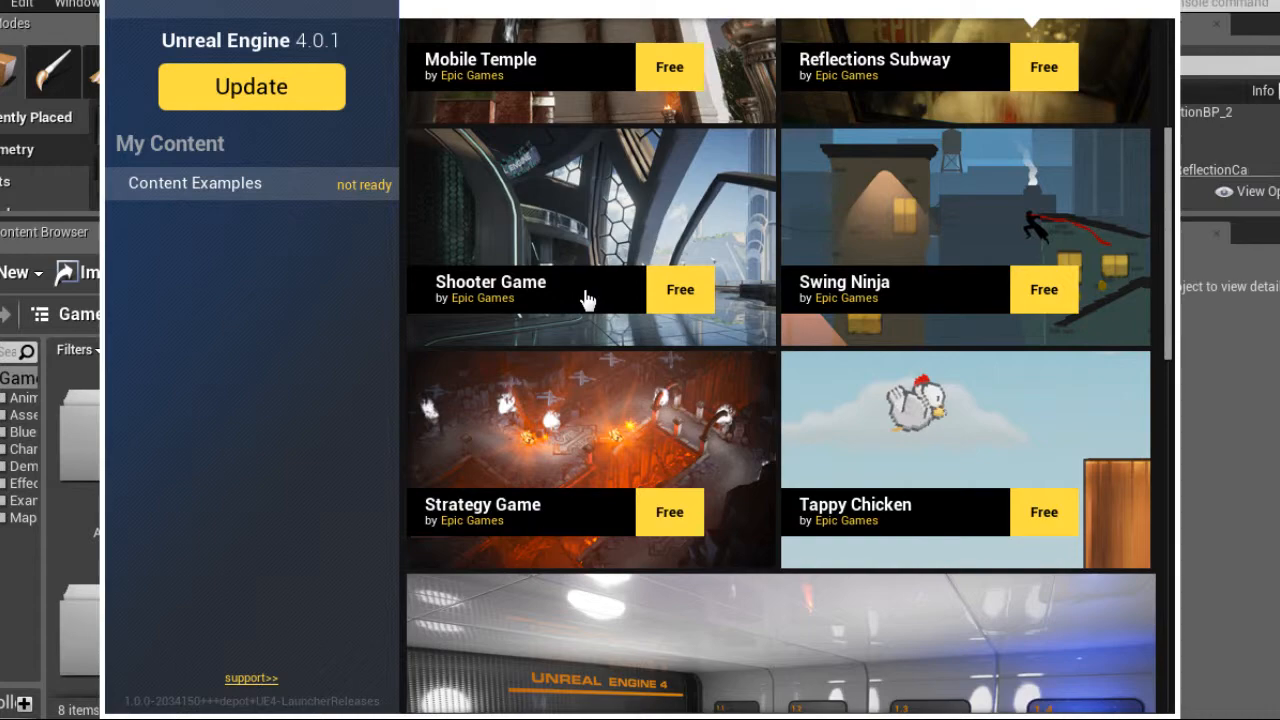
pyautogui.moveTo(612, 300)
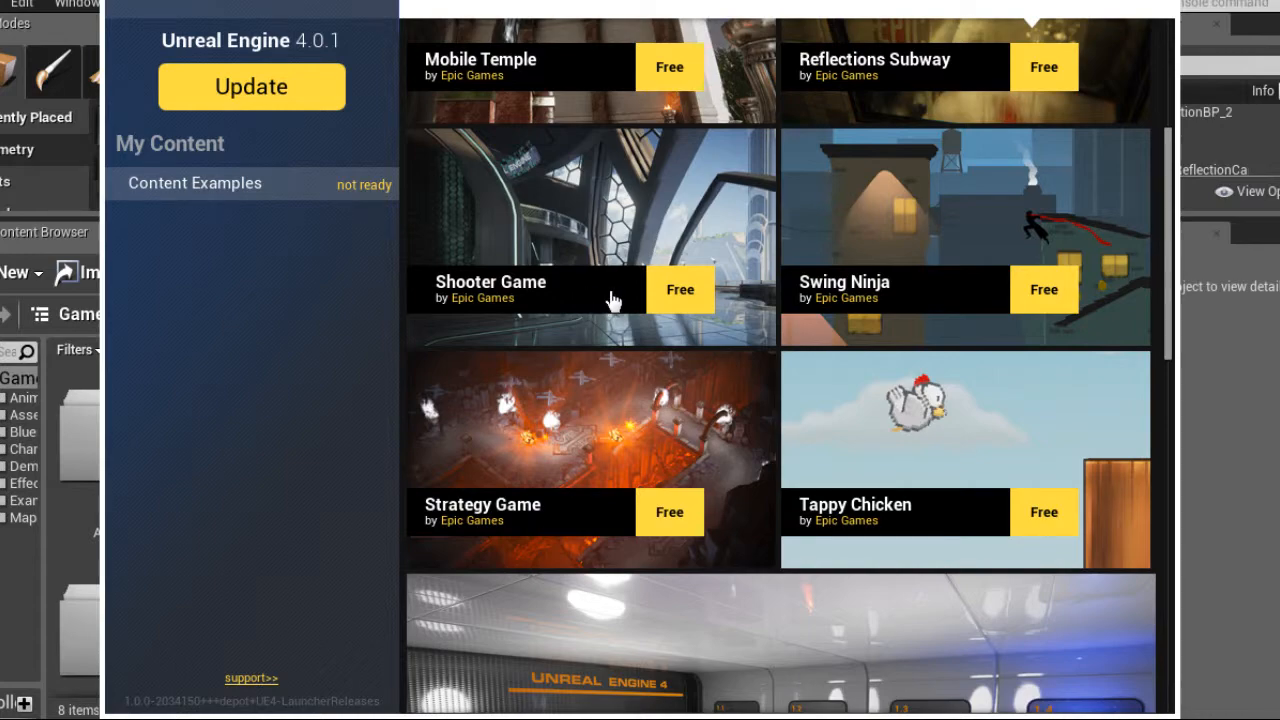
# Step: Open the Shooter Game tile to view its free first-person shooter page
pyautogui.click(590, 236)
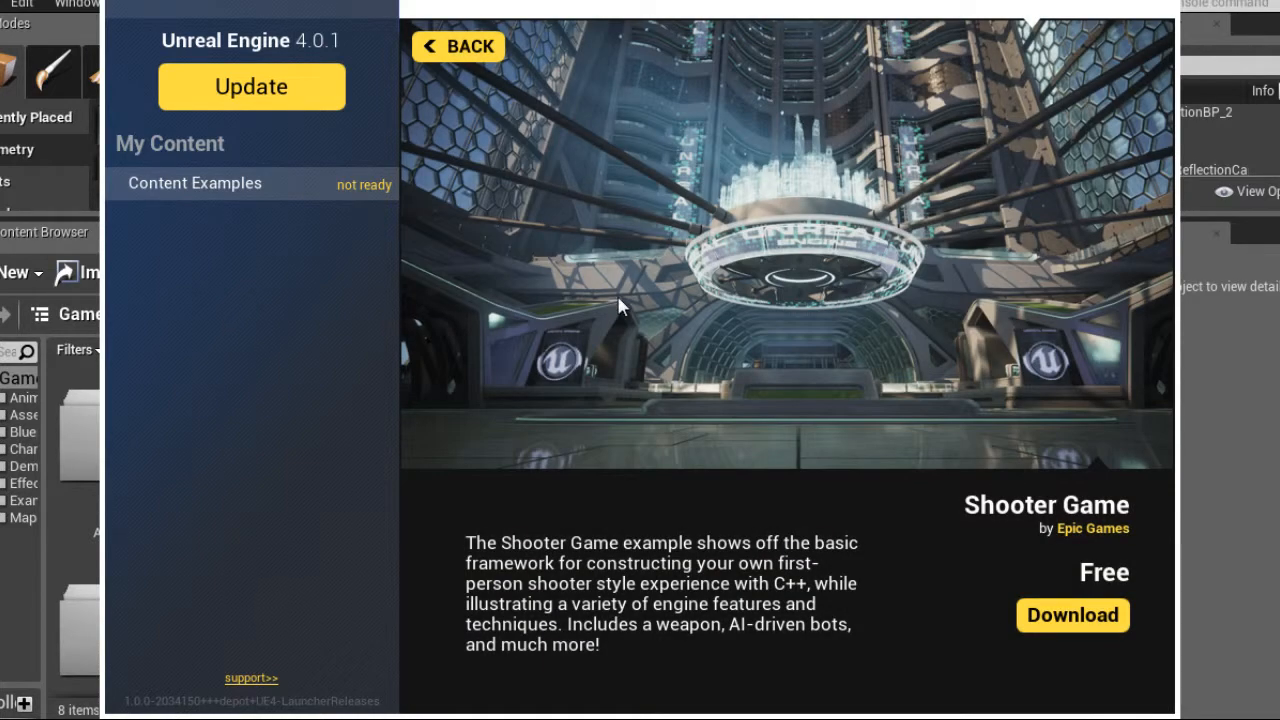
pyautogui.moveTo(712, 388)
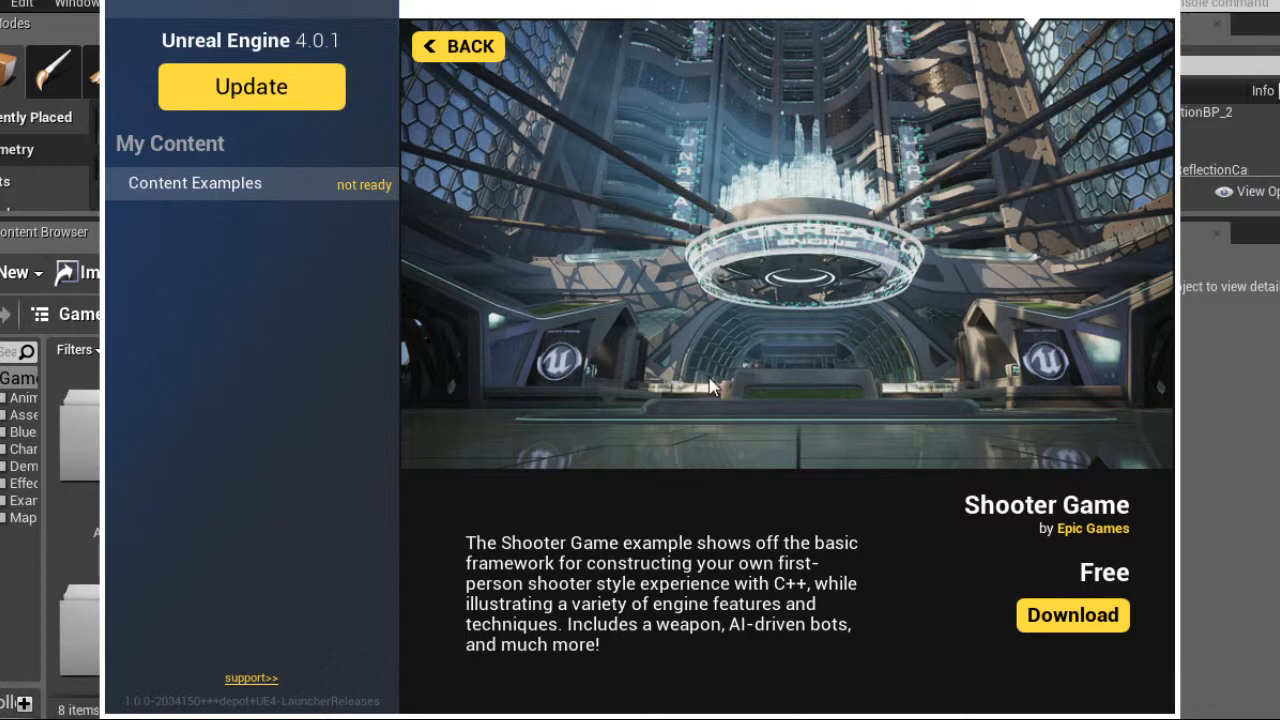
pyautogui.moveTo(890, 594)
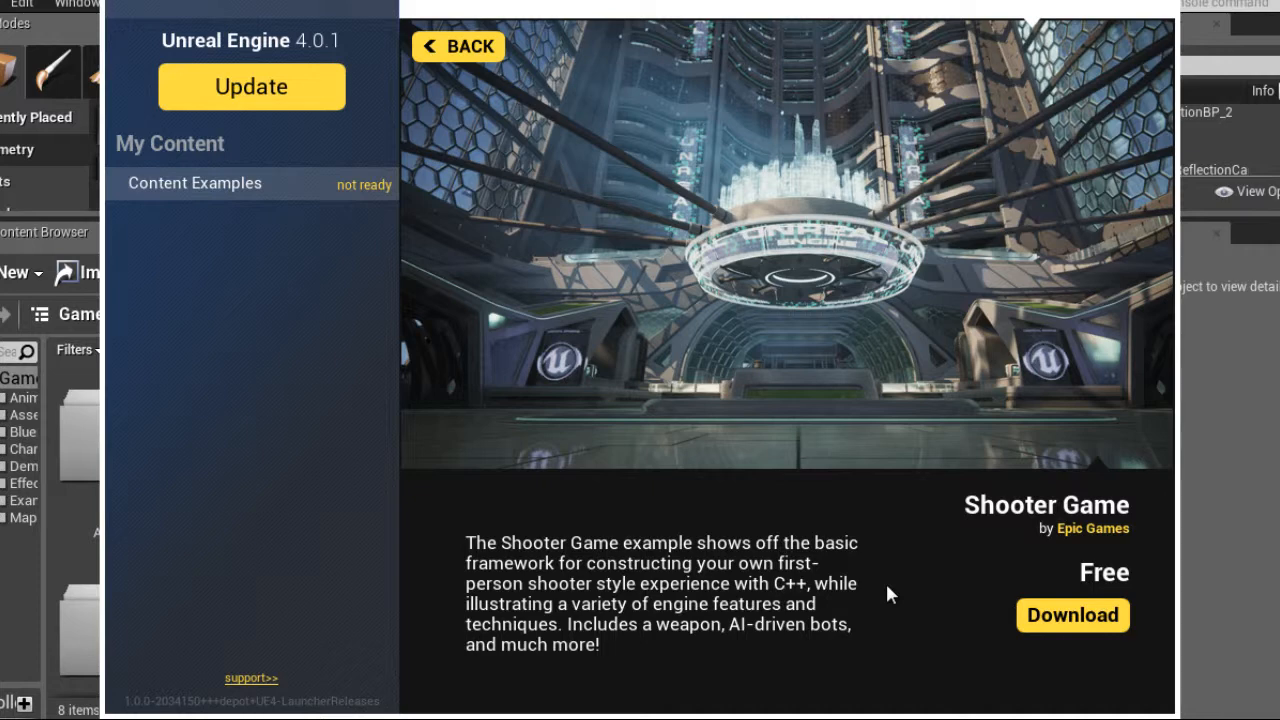
pyautogui.moveTo(931, 581)
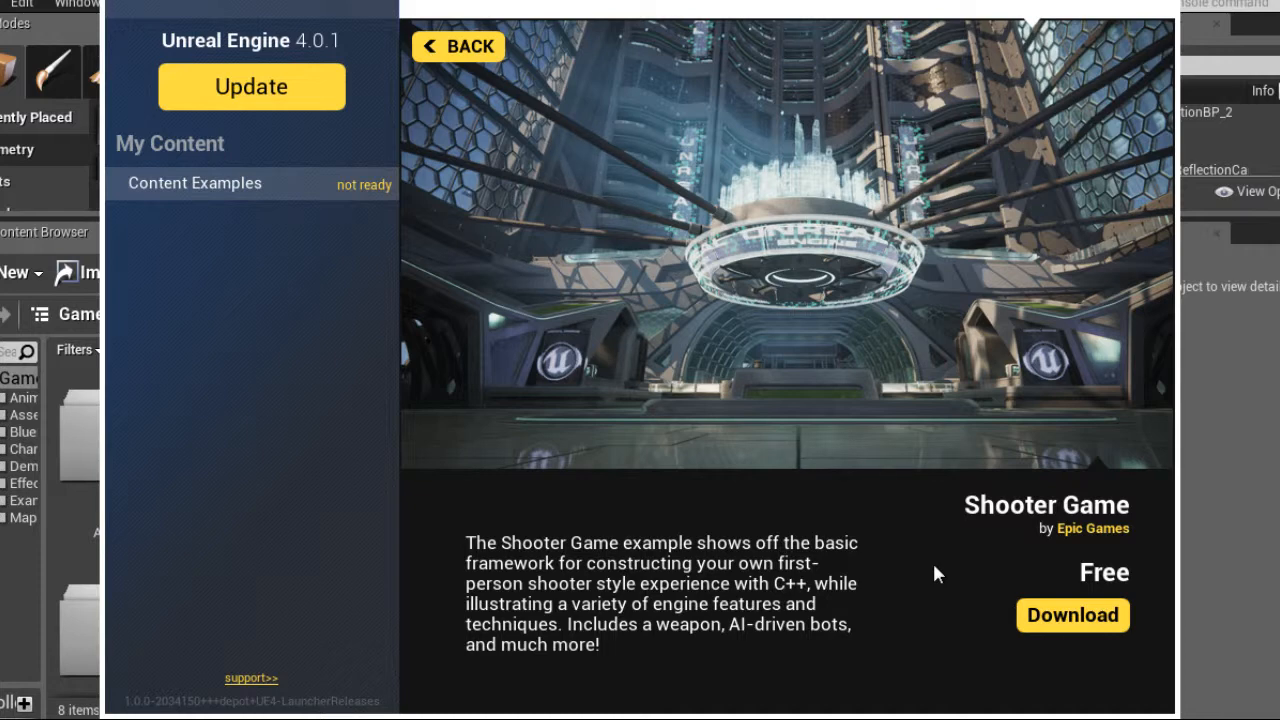
pyautogui.moveTo(925, 574)
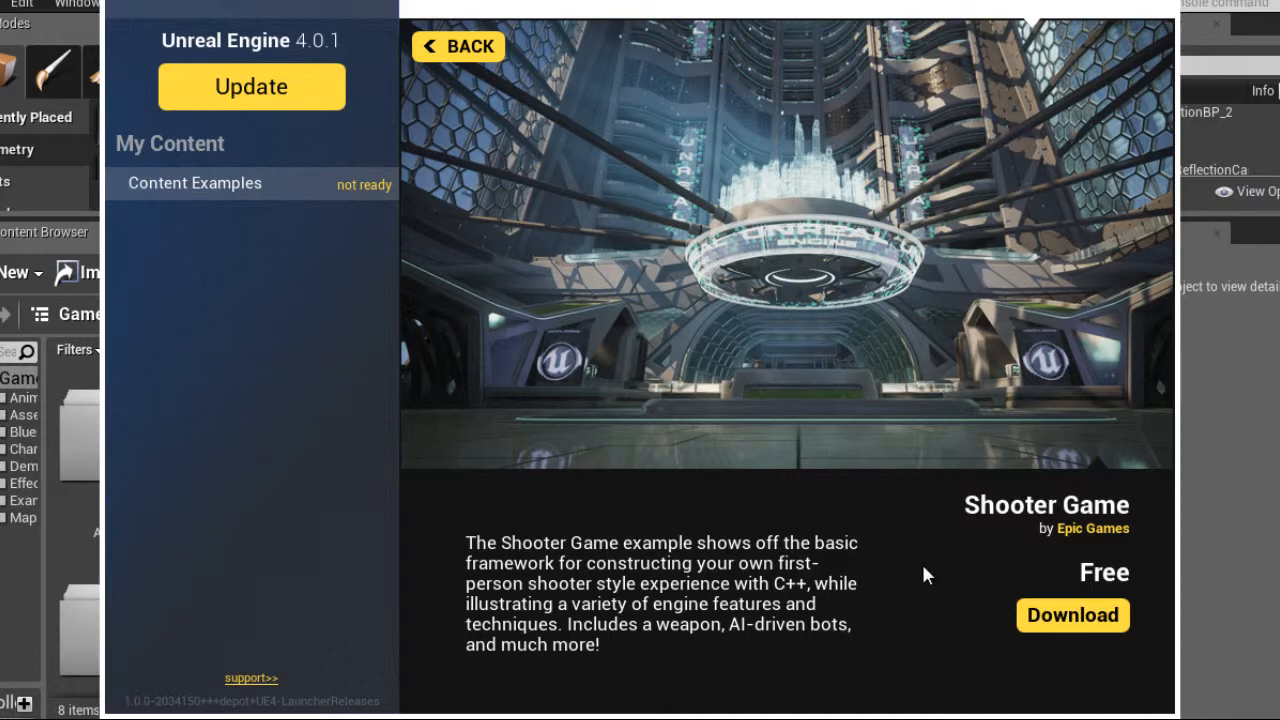